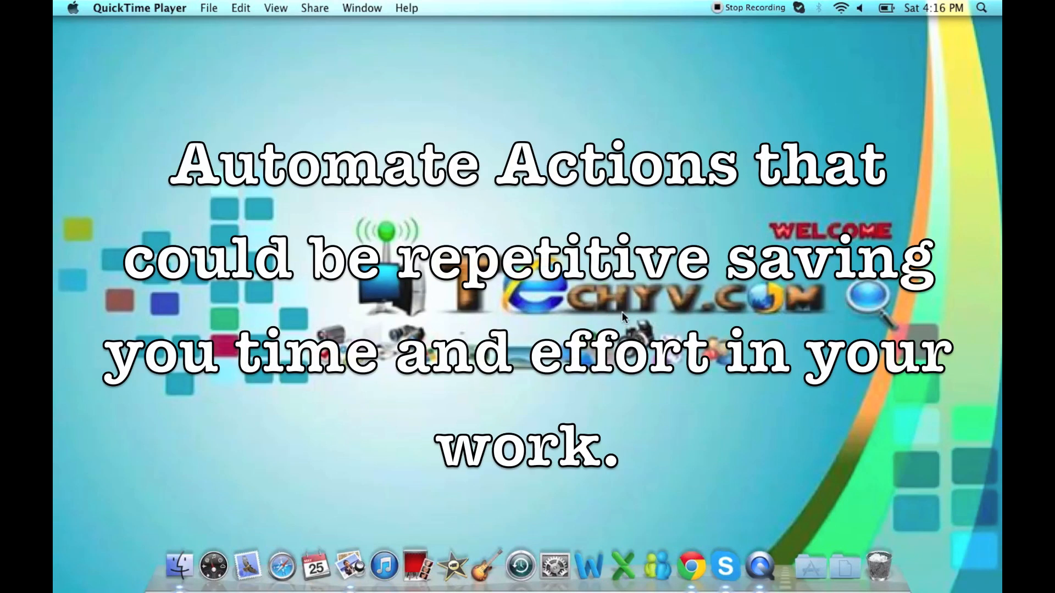
mouse_move(928, 580)
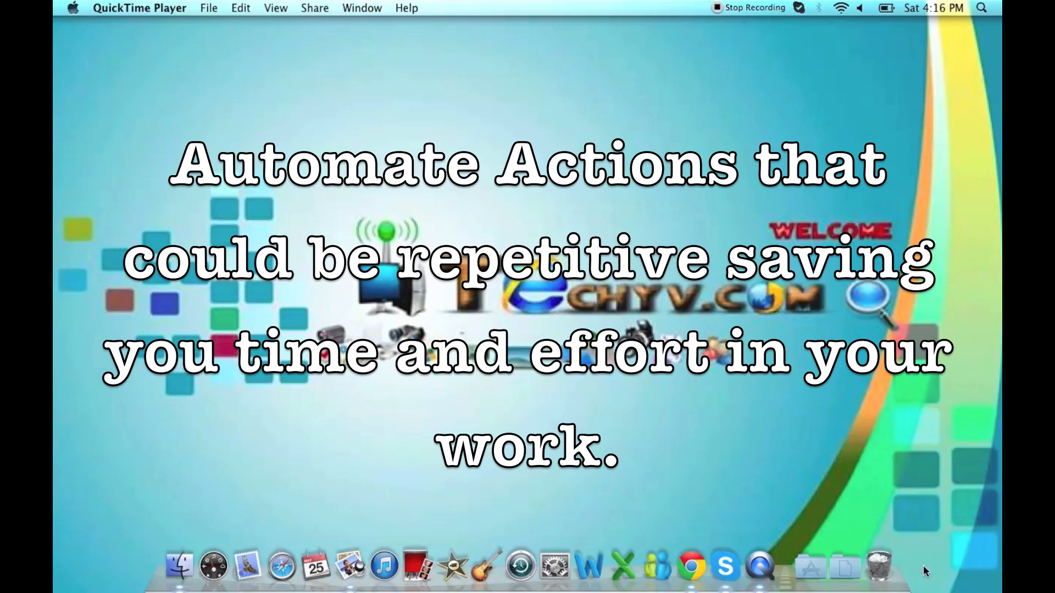
Step: Bring up a Finder window to browse to the Applications folder
click(811, 565)
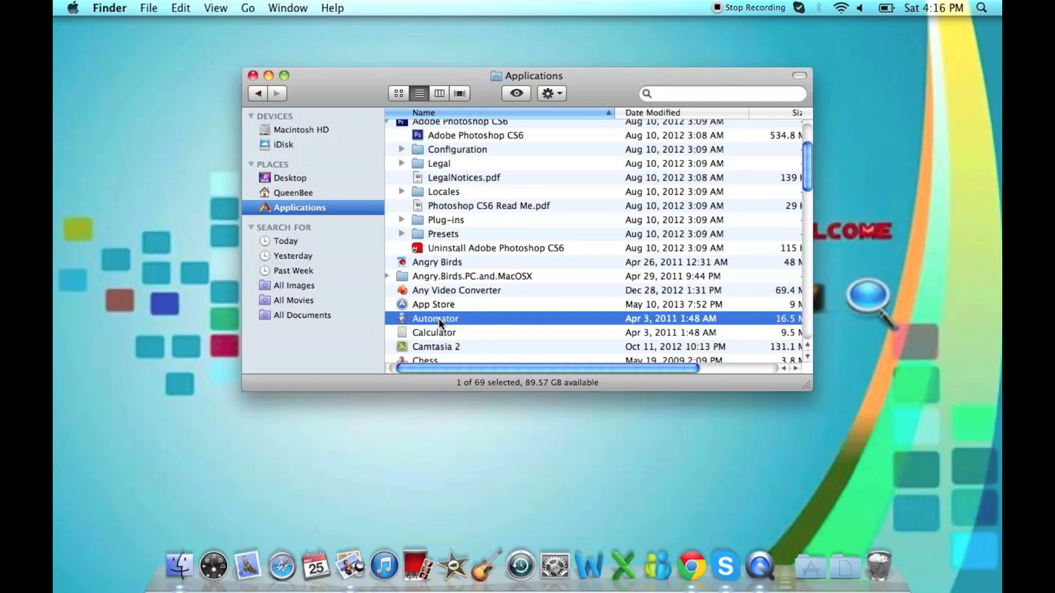
Step: Launch Automator and create a new workflow from the Service template
double_click(435, 319)
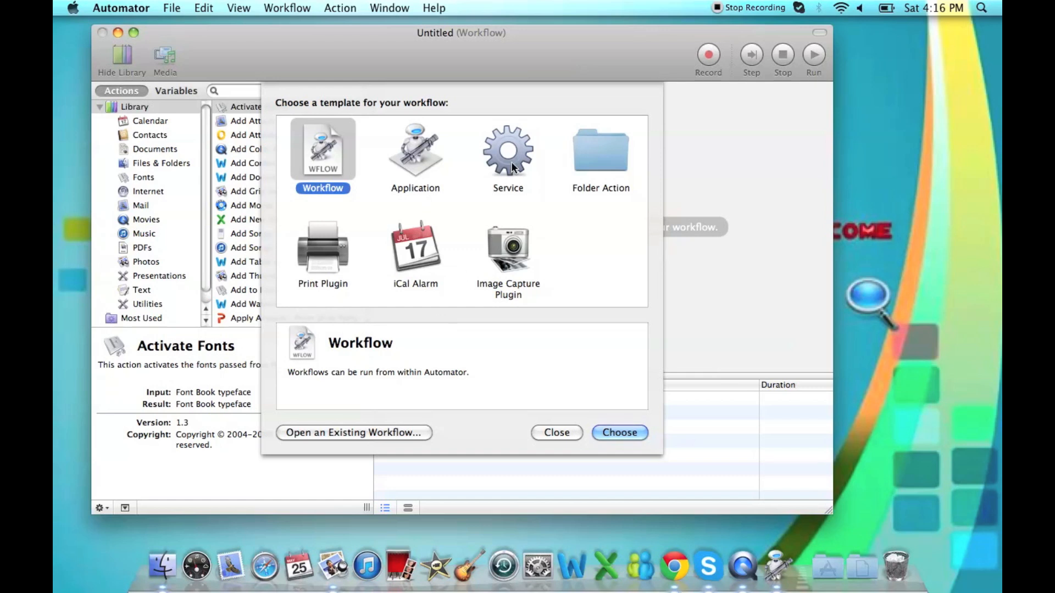
click(508, 155)
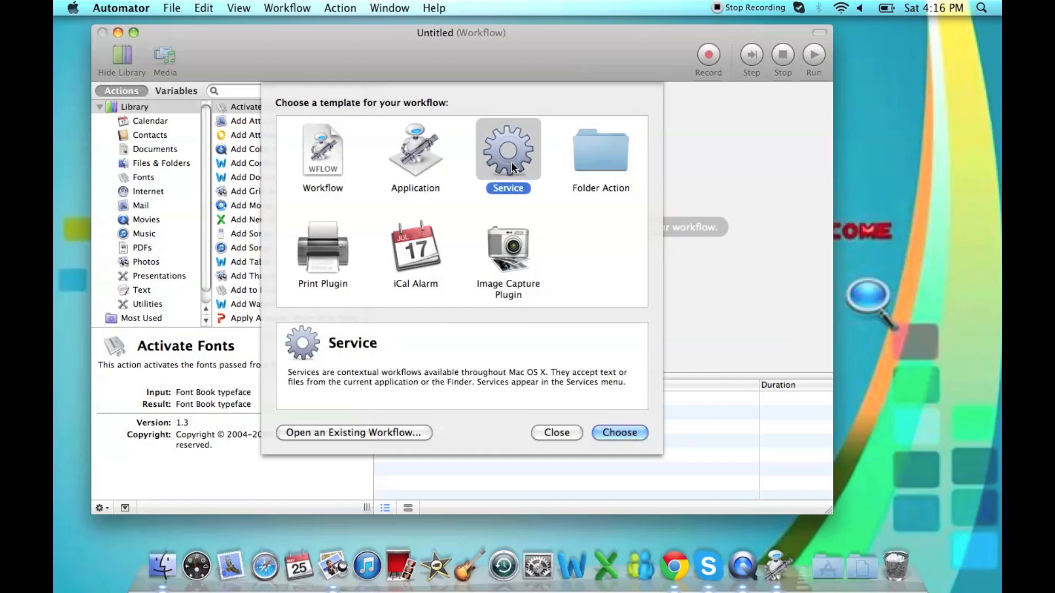
click(619, 433)
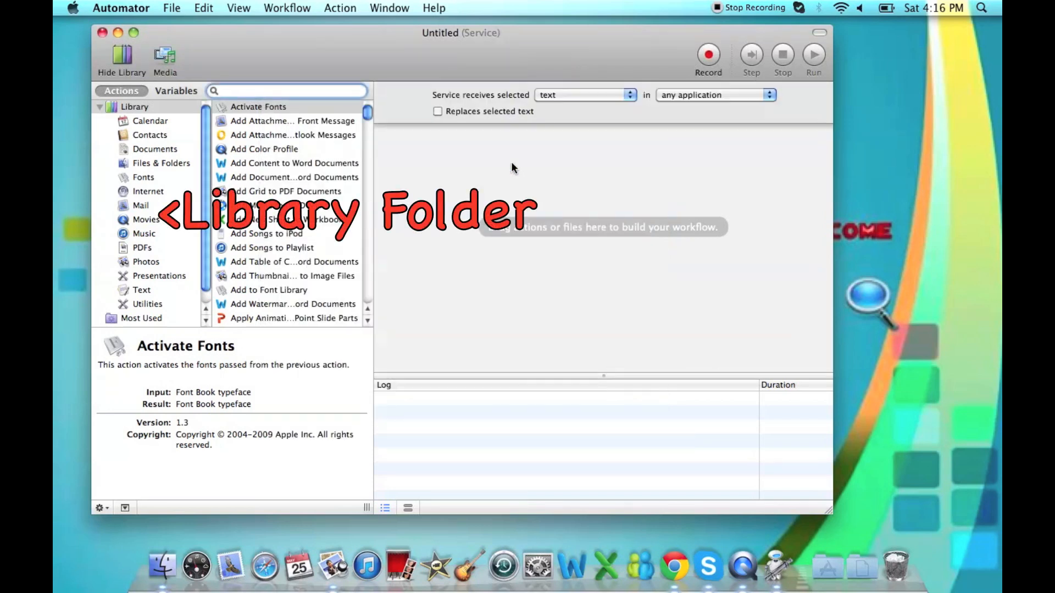
Step: Set the service to receive no input and list the Documents library actions
click(287, 90)
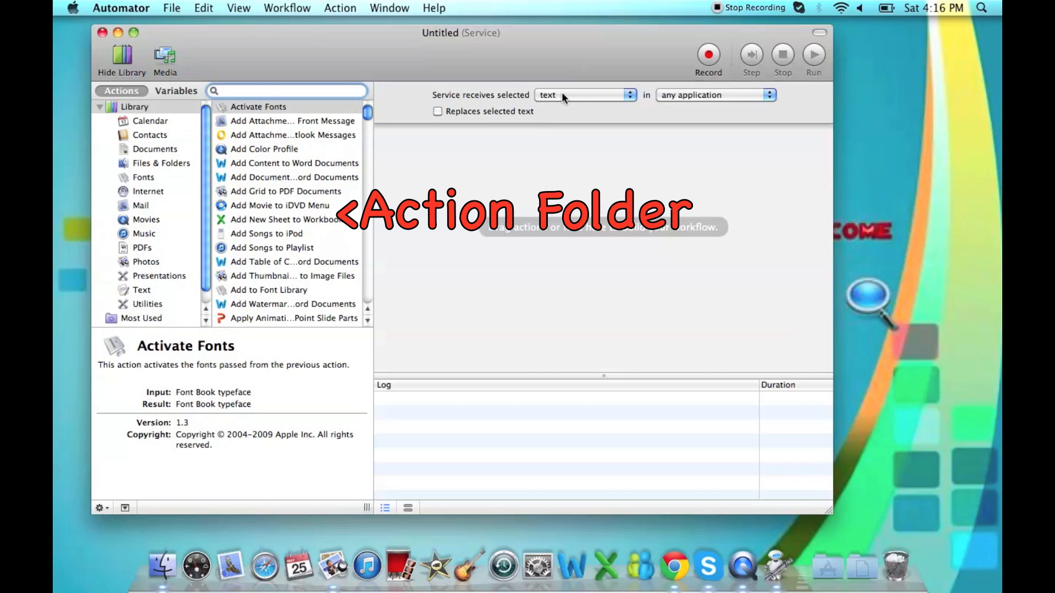
click(583, 95)
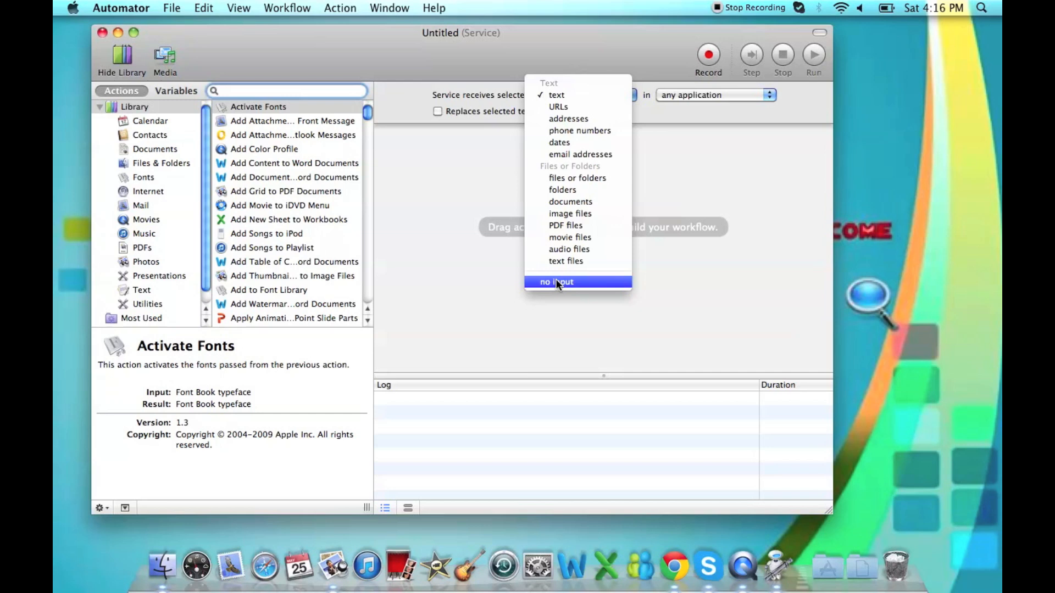
click(556, 281)
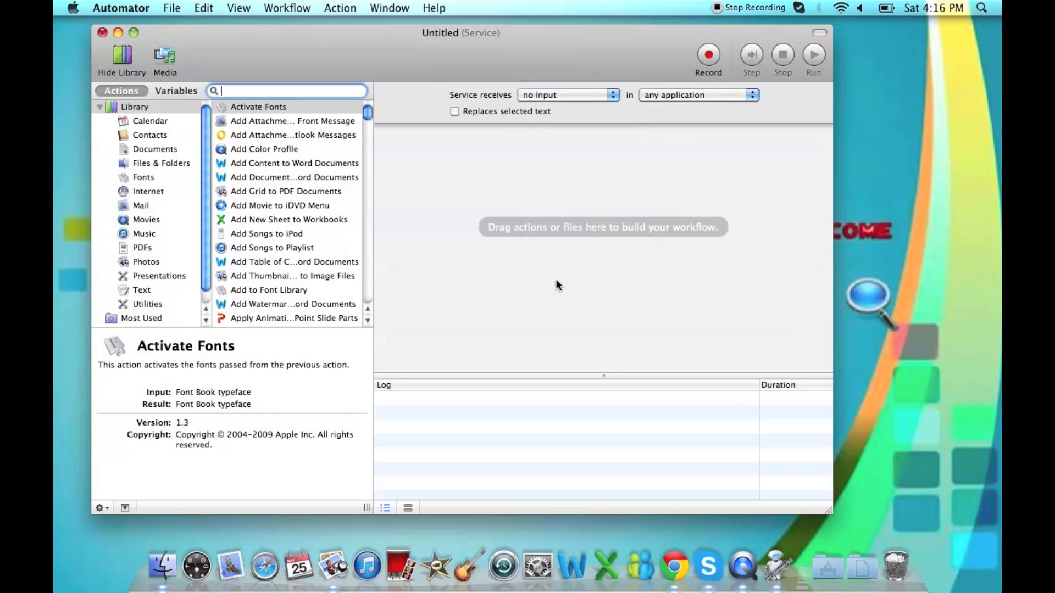
click(697, 94)
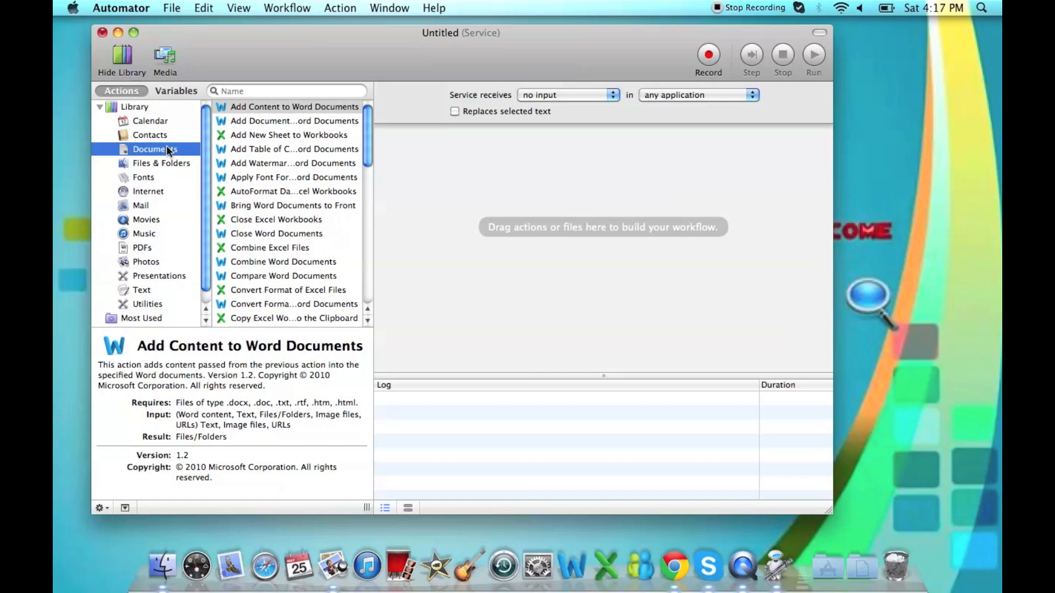
Step: Add the Add Watermark to Word Documents action to the workflow
click(292, 163)
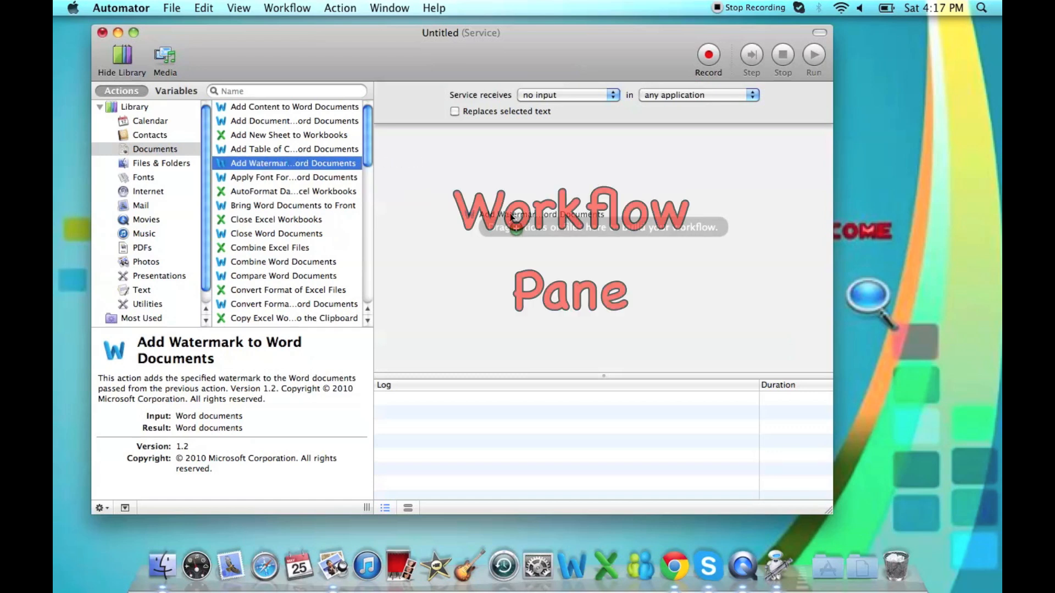
double_click(290, 162)
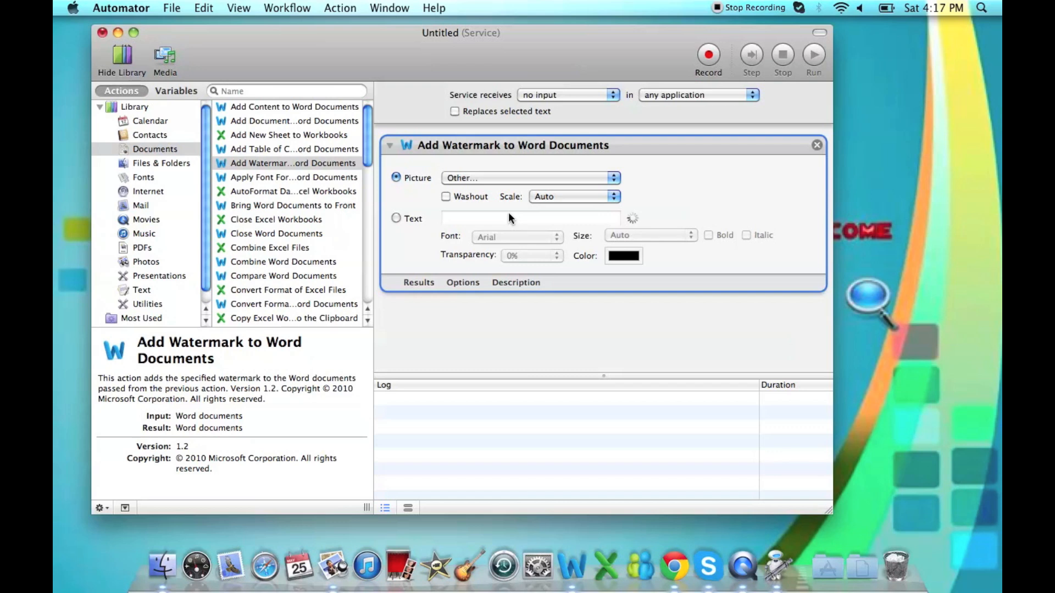
click(516, 236)
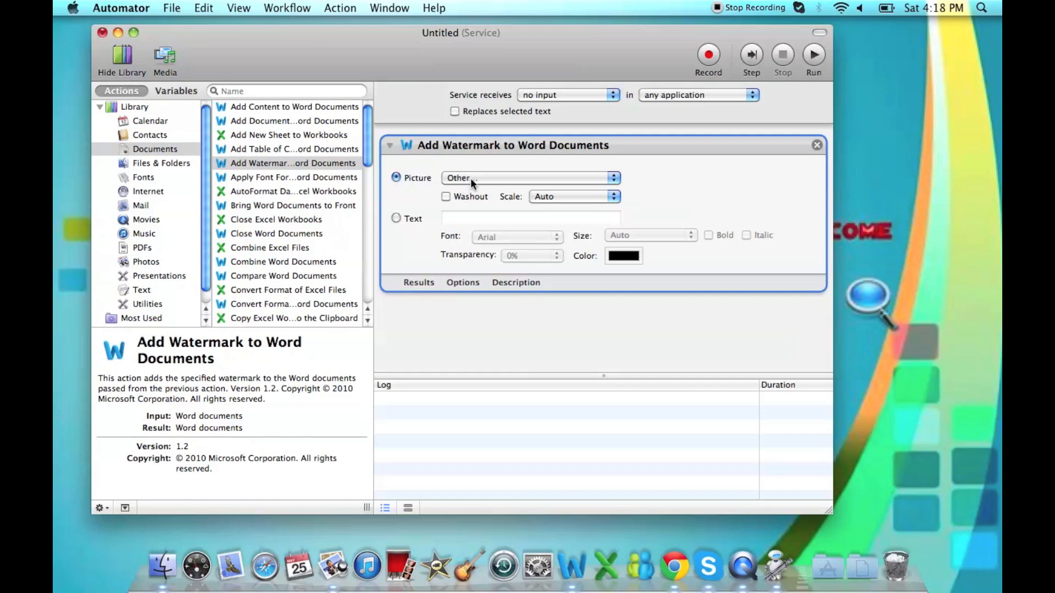
Step: Set the watermark text to 'Property of TechyV.Com' in Baskerville at Default (36 pt) size
text(Property of Tech)
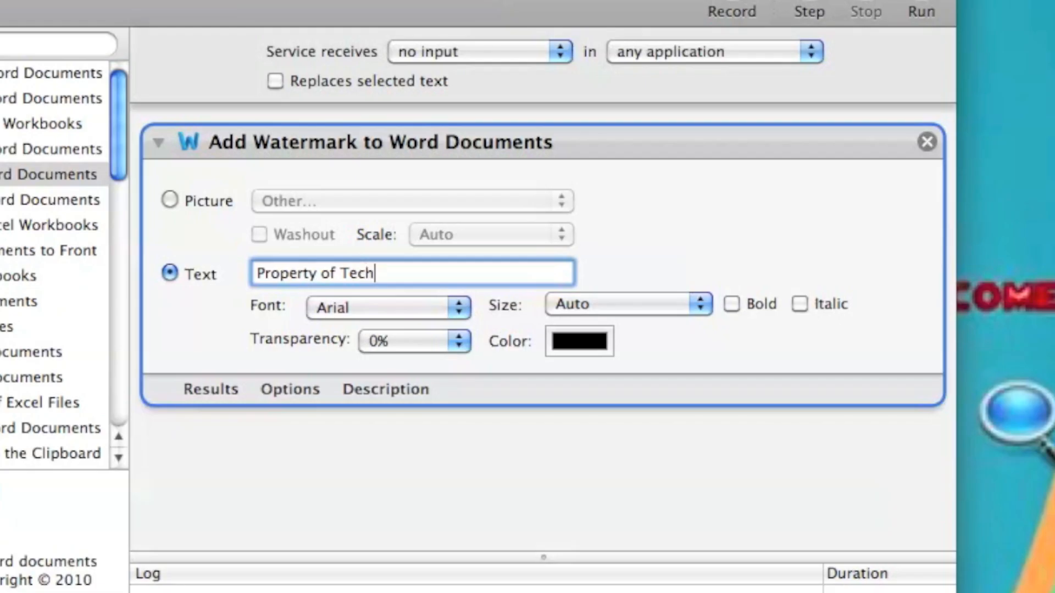
text(y)
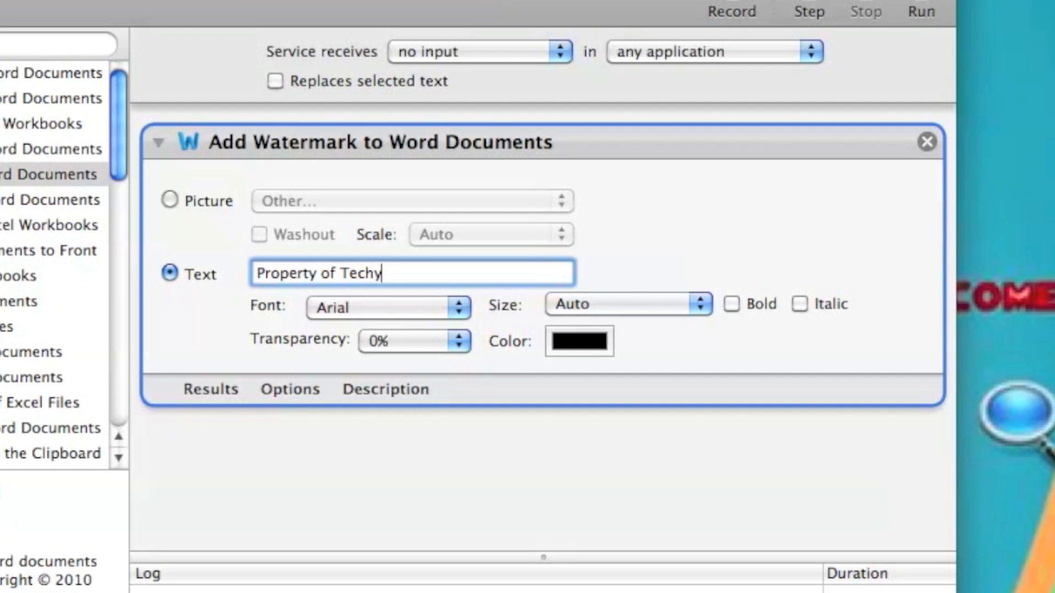
text(V)
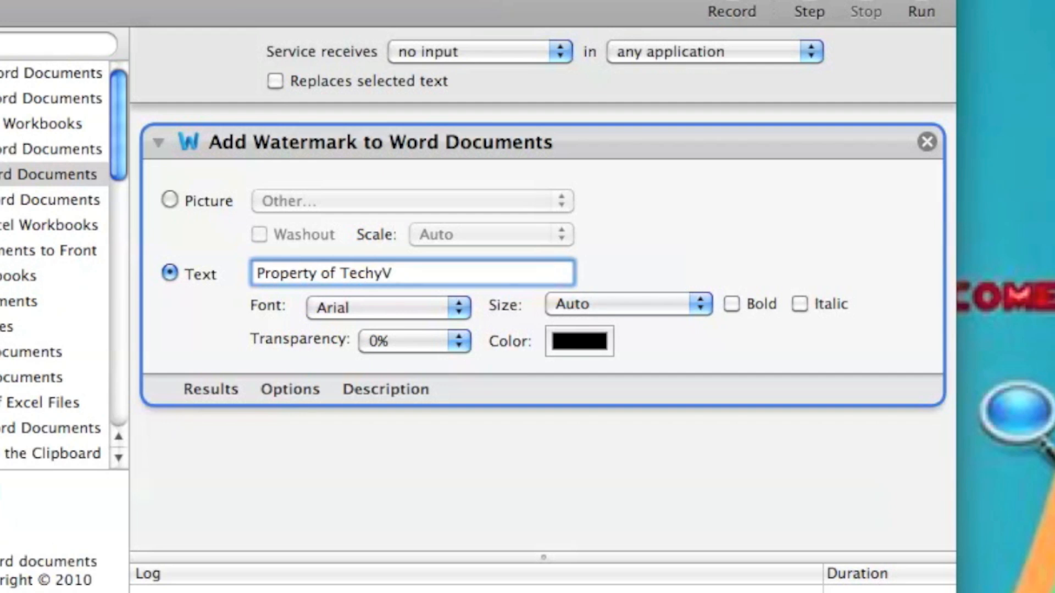
text(.Com)
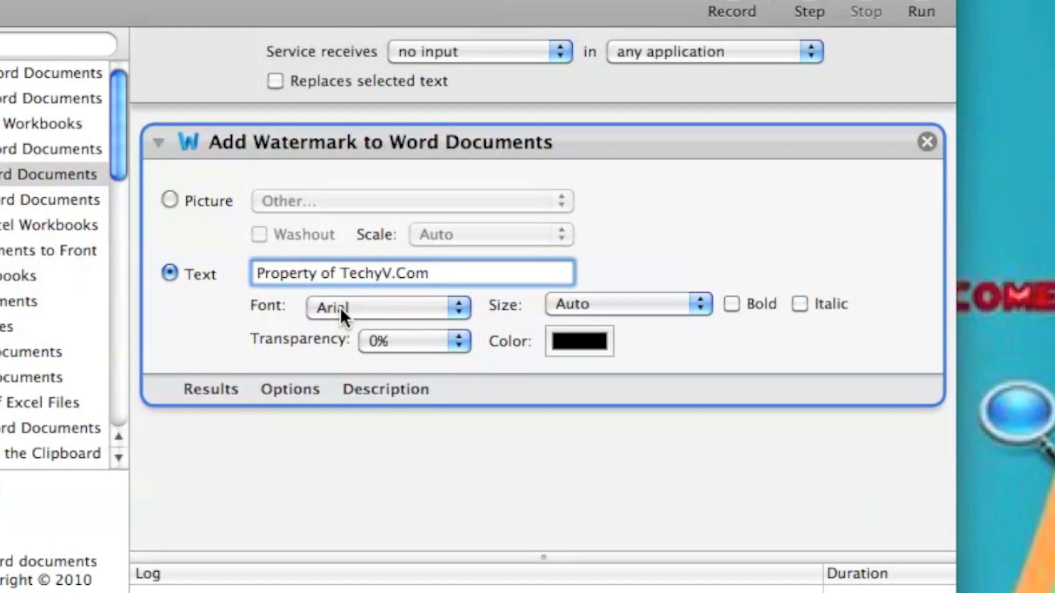
click(387, 308)
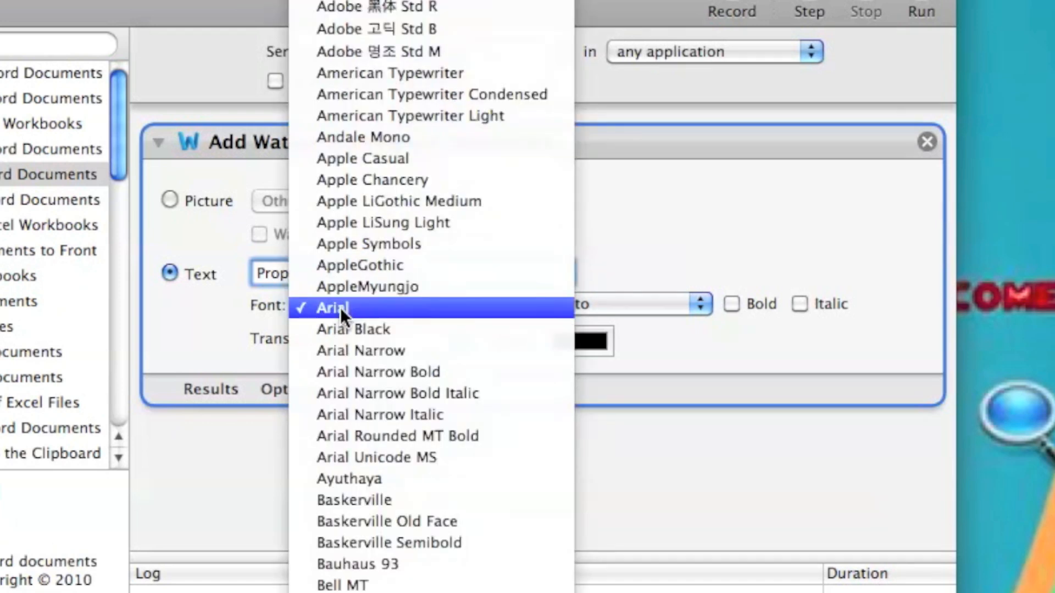
mouse_move(370, 457)
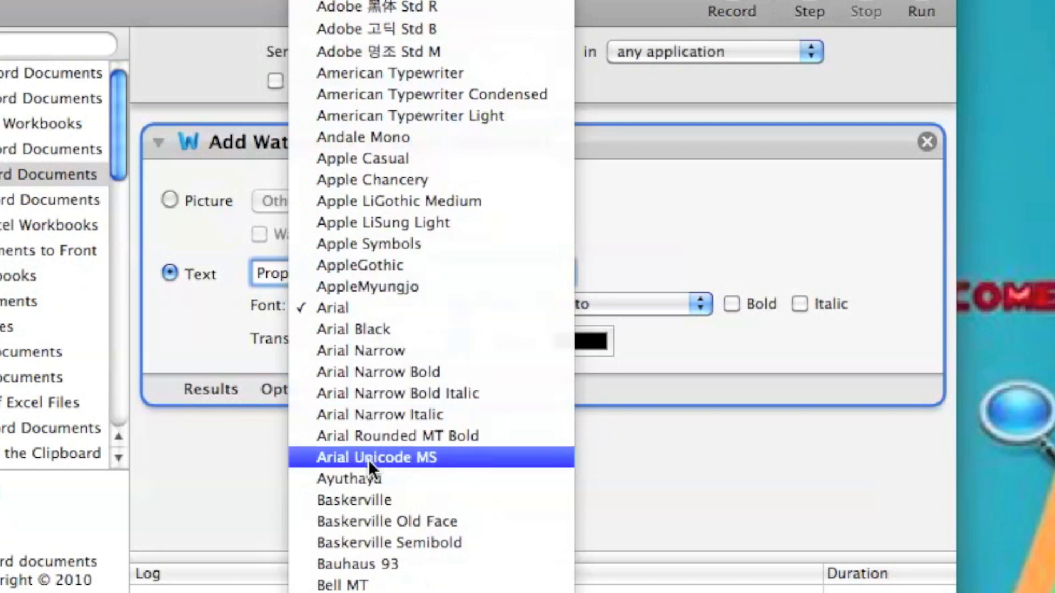
click(354, 500)
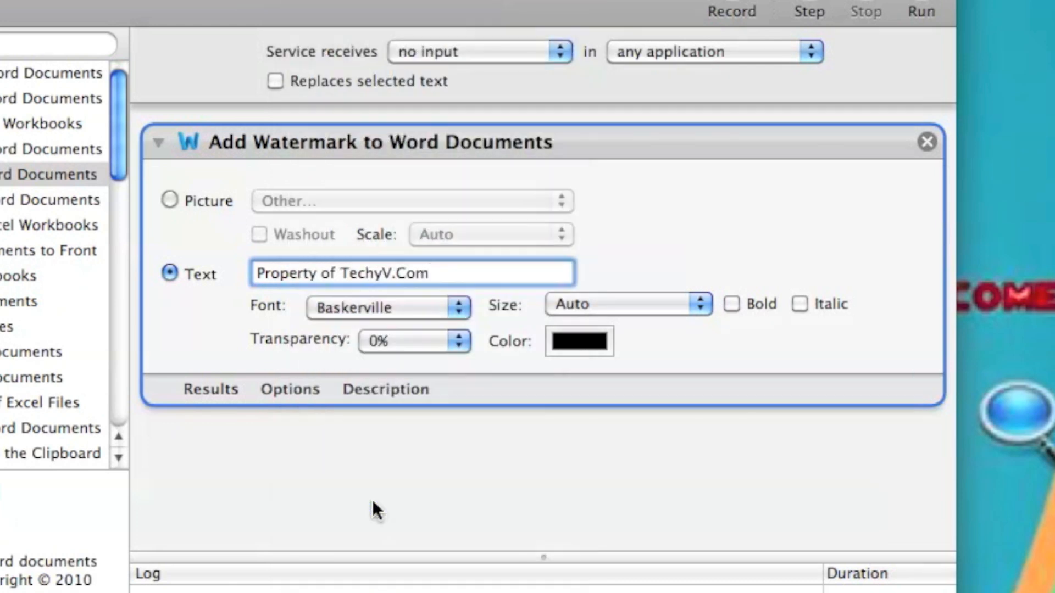
click(625, 303)
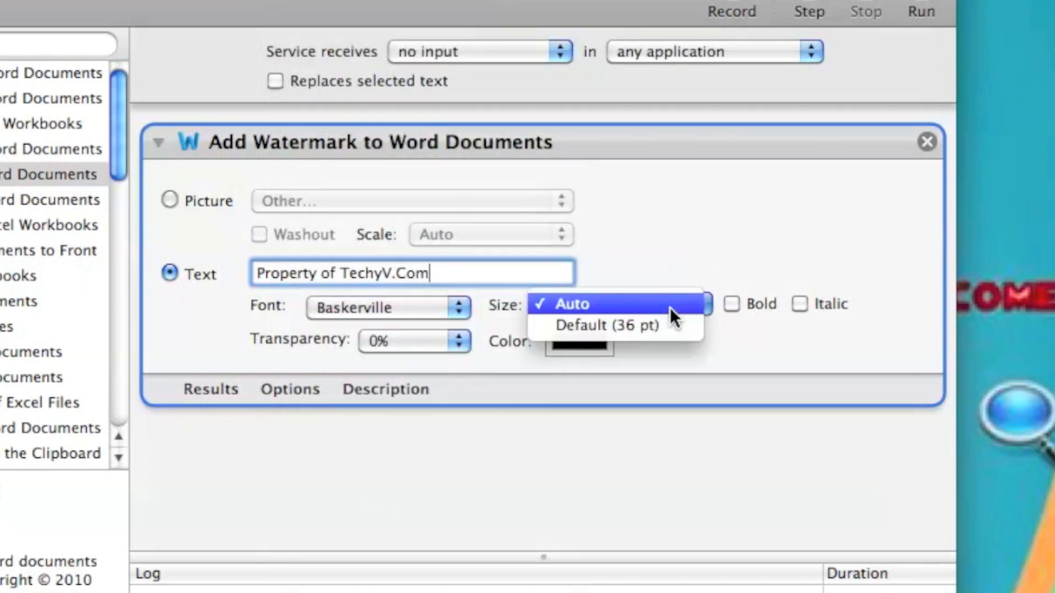
mouse_move(673, 325)
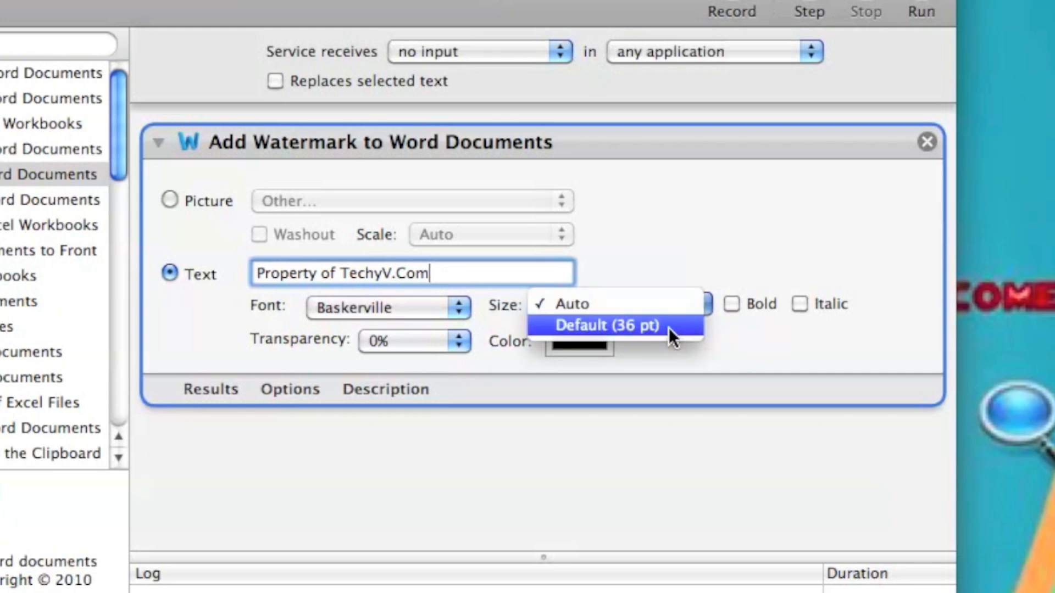
click(604, 325)
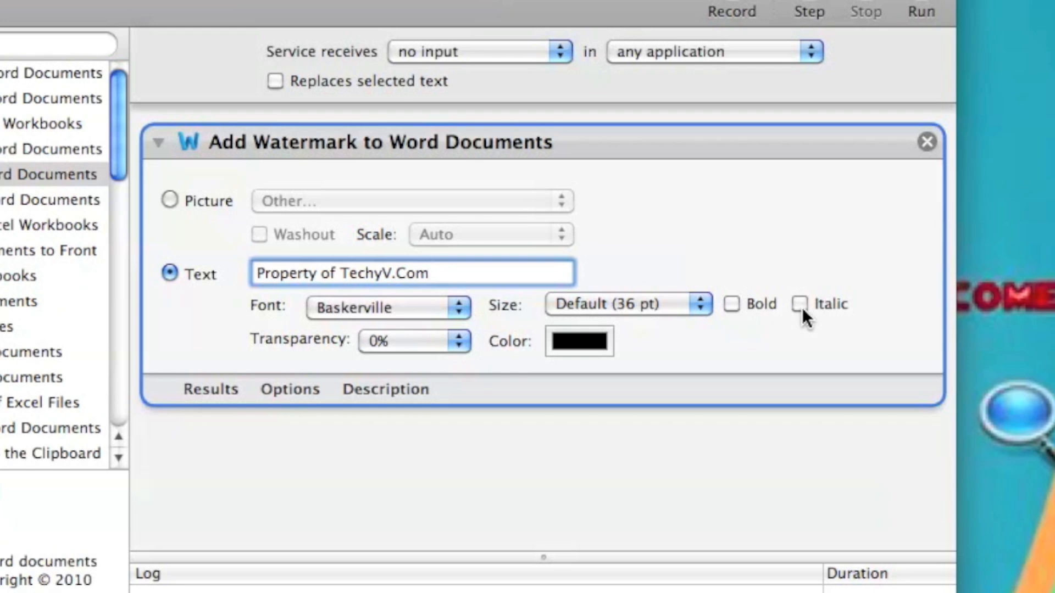
Step: Make the watermark bold italic at 40% transparency and bring up its colour choices
click(800, 303)
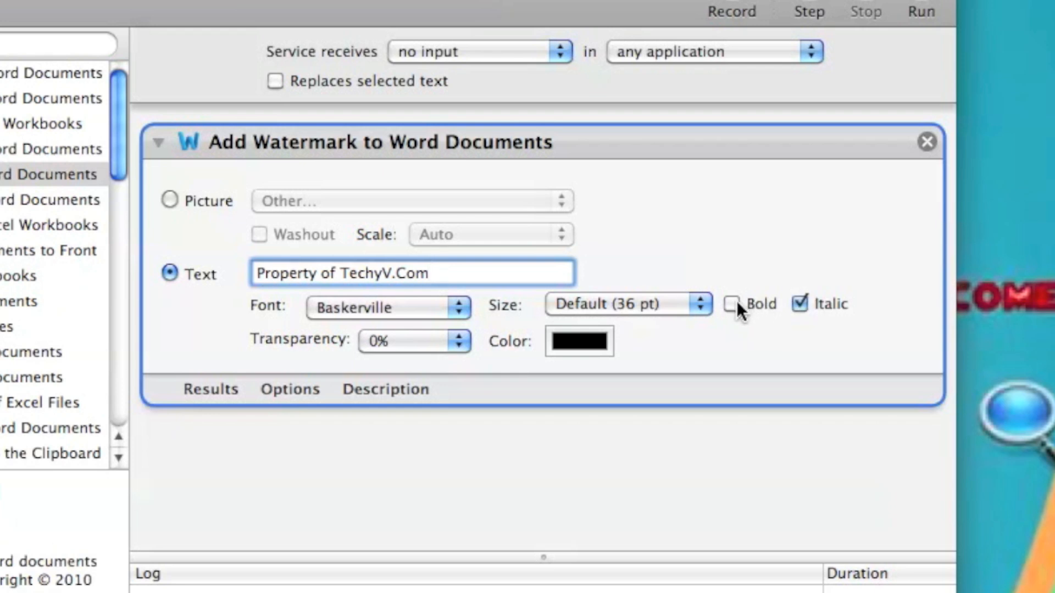
click(732, 304)
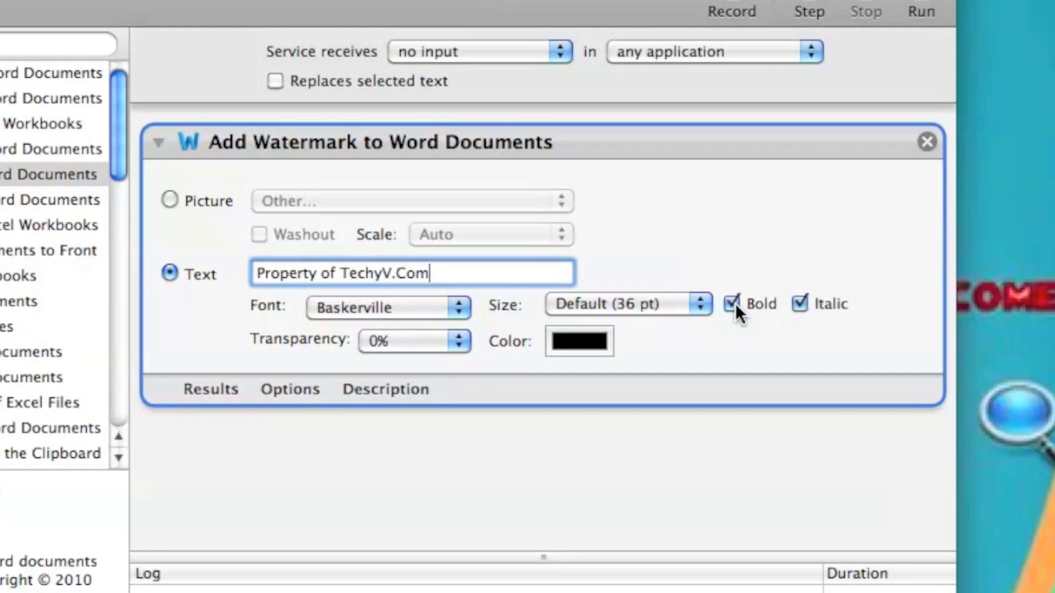
click(414, 340)
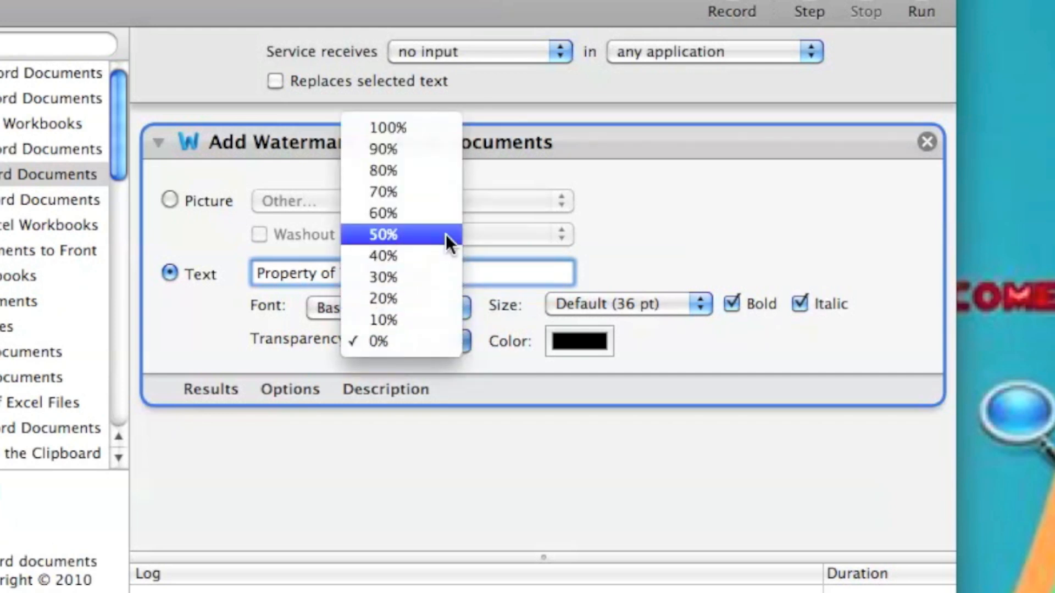
click(383, 256)
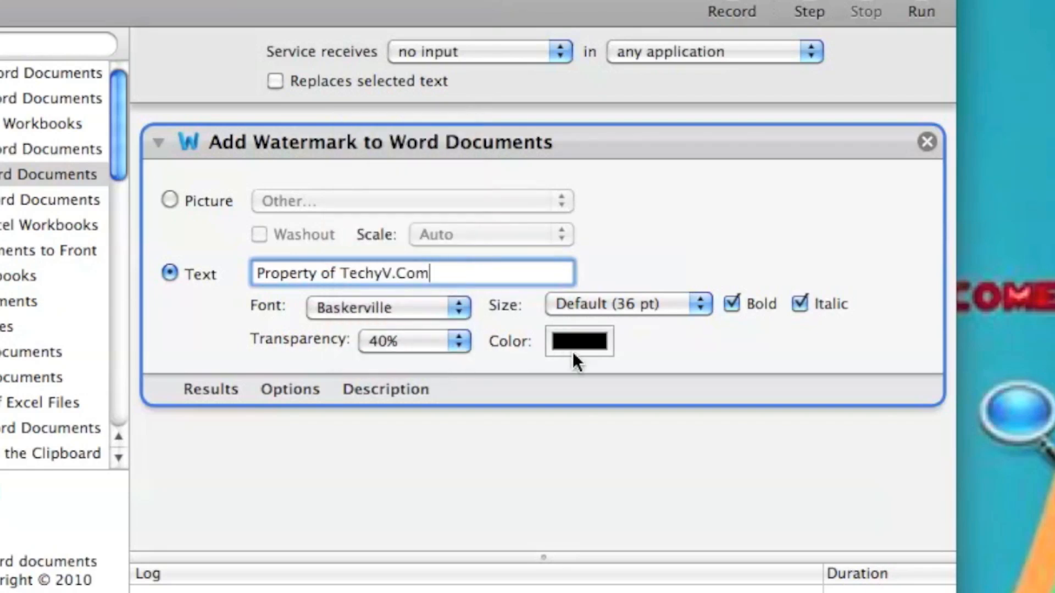
click(577, 341)
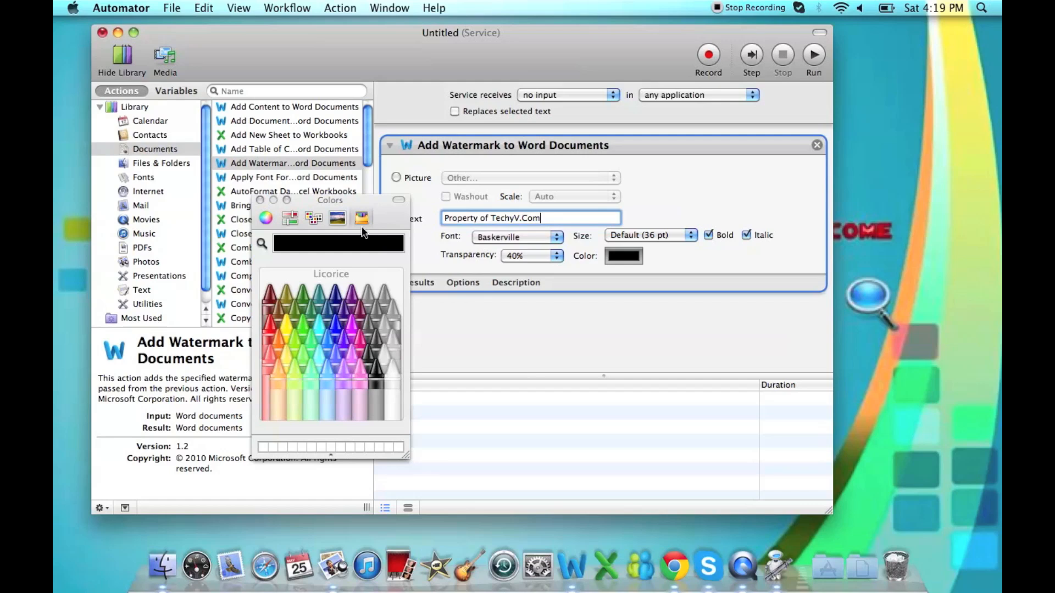
Step: Save the workflow as a service named 'TechyV Watermark'
click(171, 7)
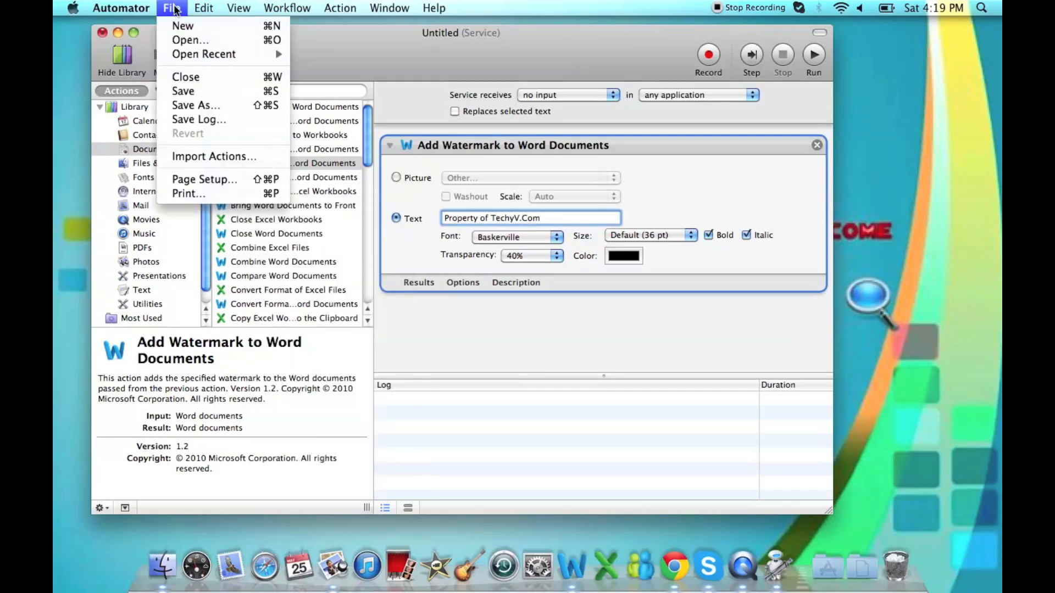
click(195, 105)
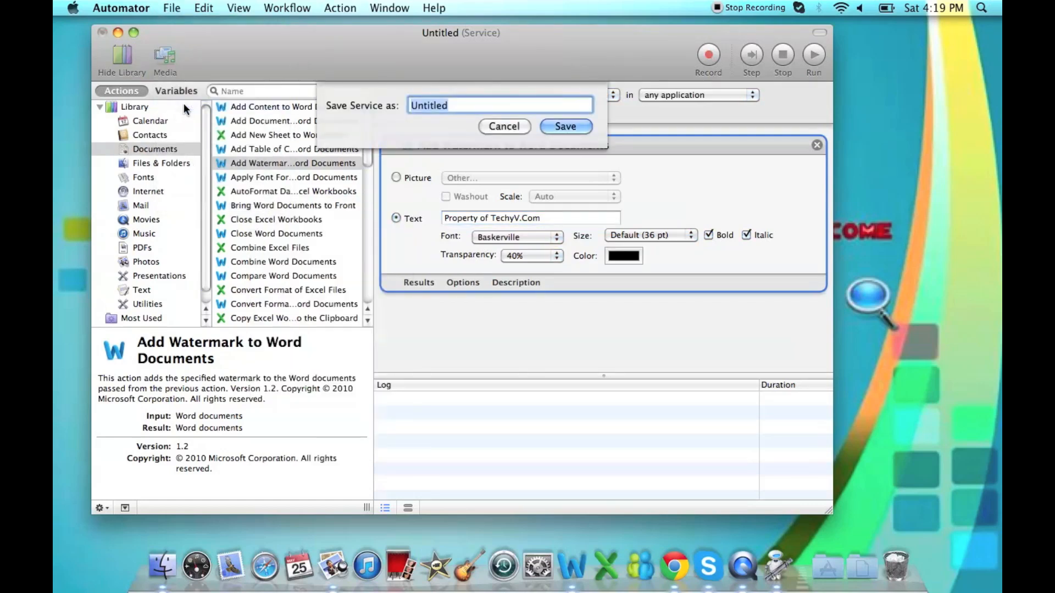
text(TechyV Watermark)
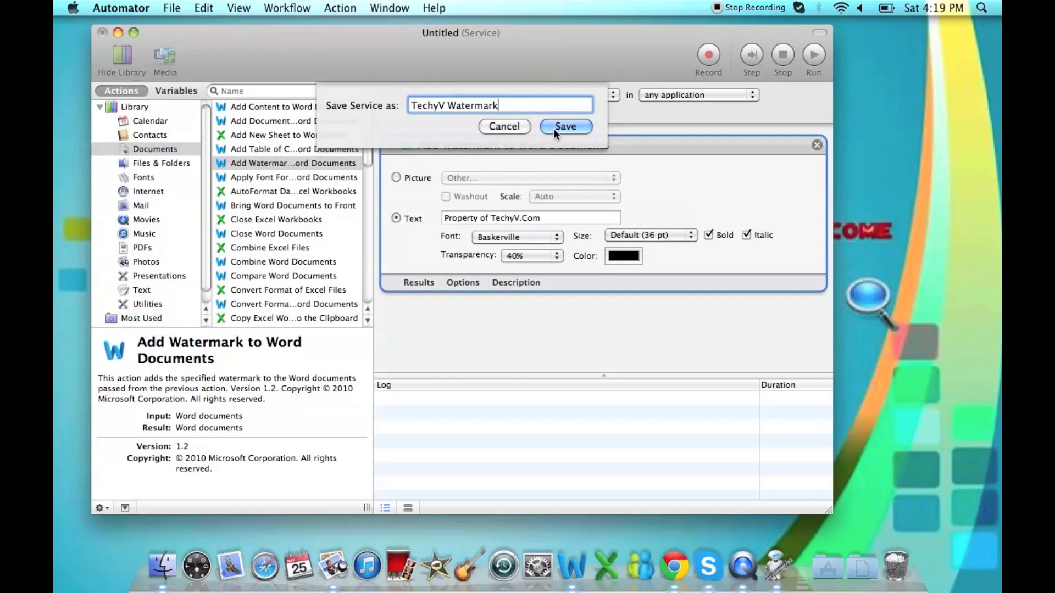
click(564, 126)
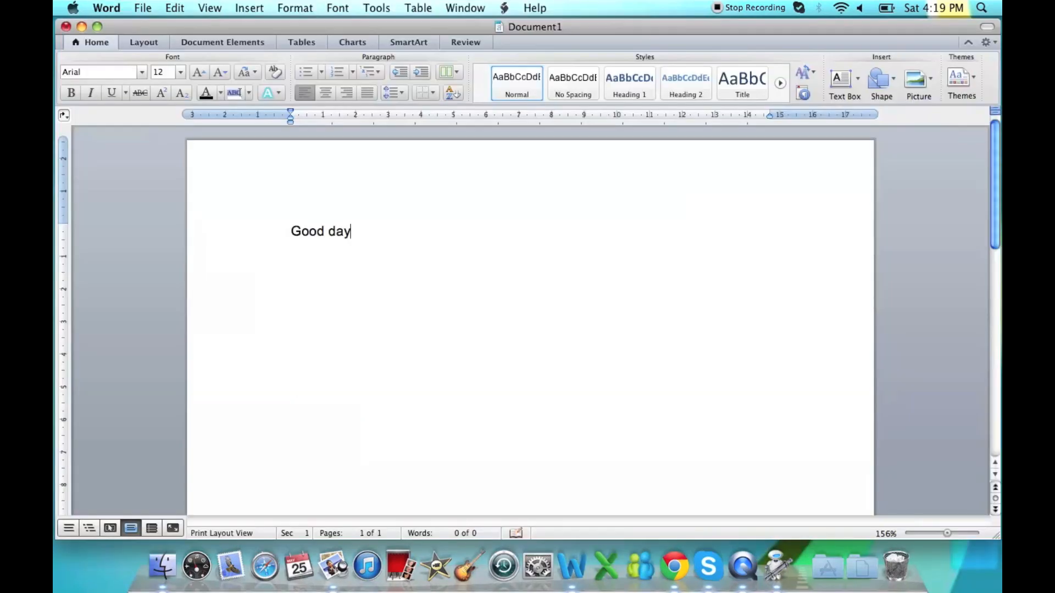
Step: Look through Word's File and application menus for the services
click(141, 8)
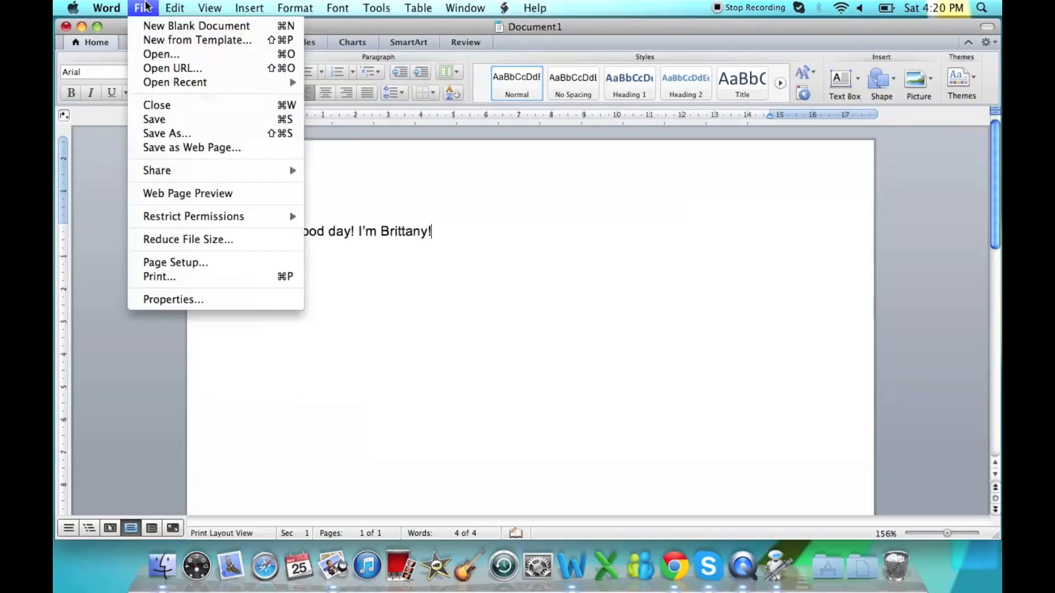
click(105, 8)
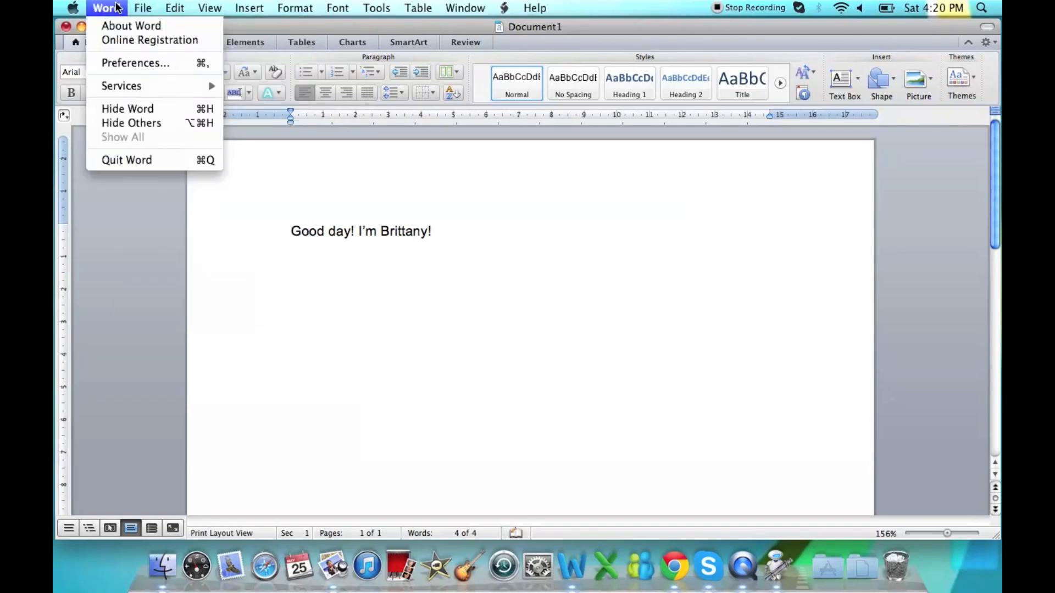
mouse_move(121, 85)
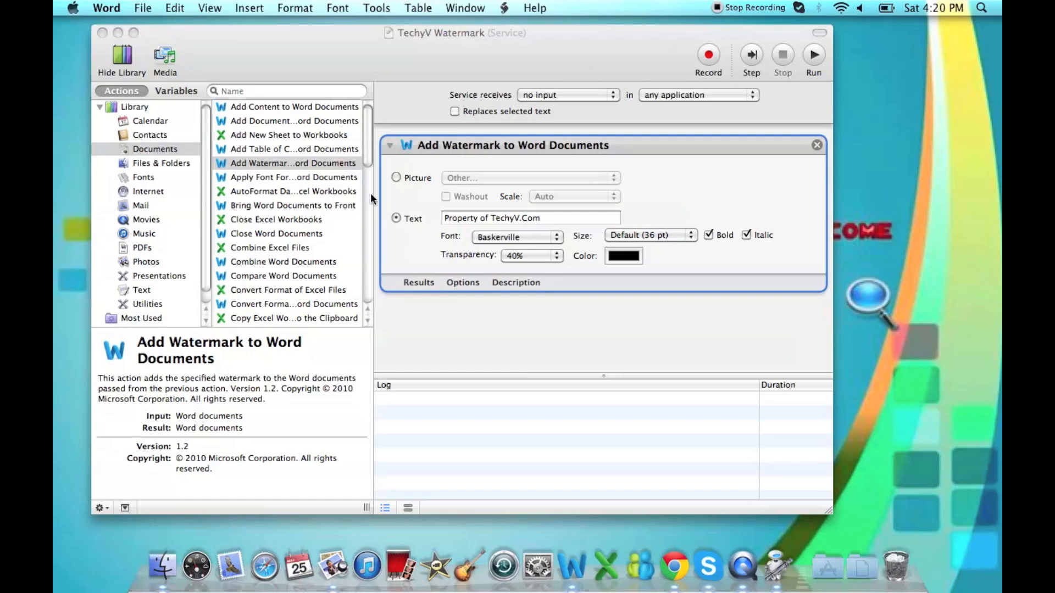
mouse_move(367, 195)
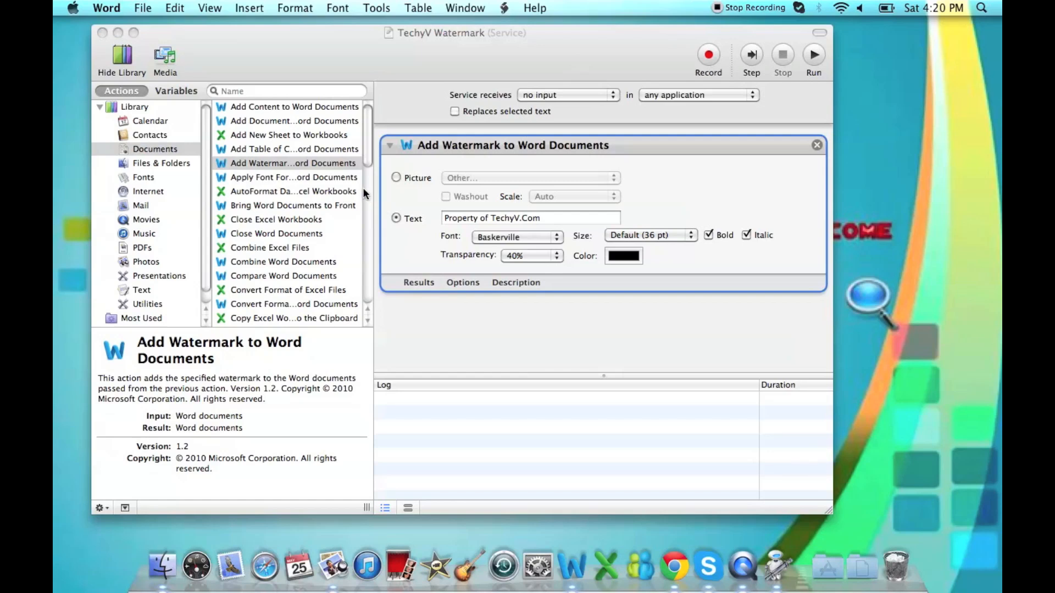
mouse_move(313, 180)
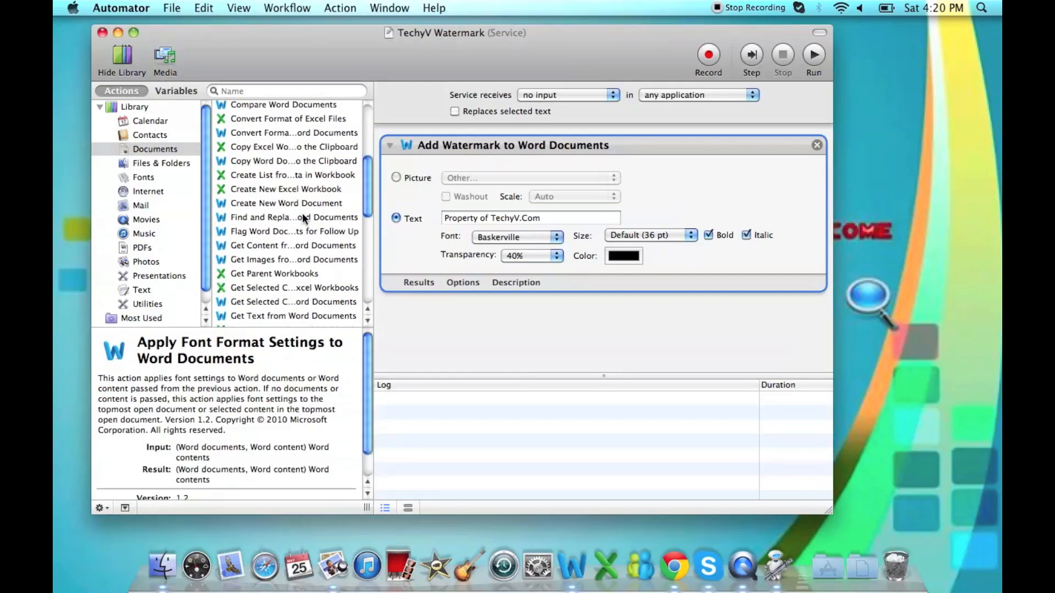
Step: Scroll the Documents action list toward Apply Font Format Settings to Word Documents
scroll(down, 3)
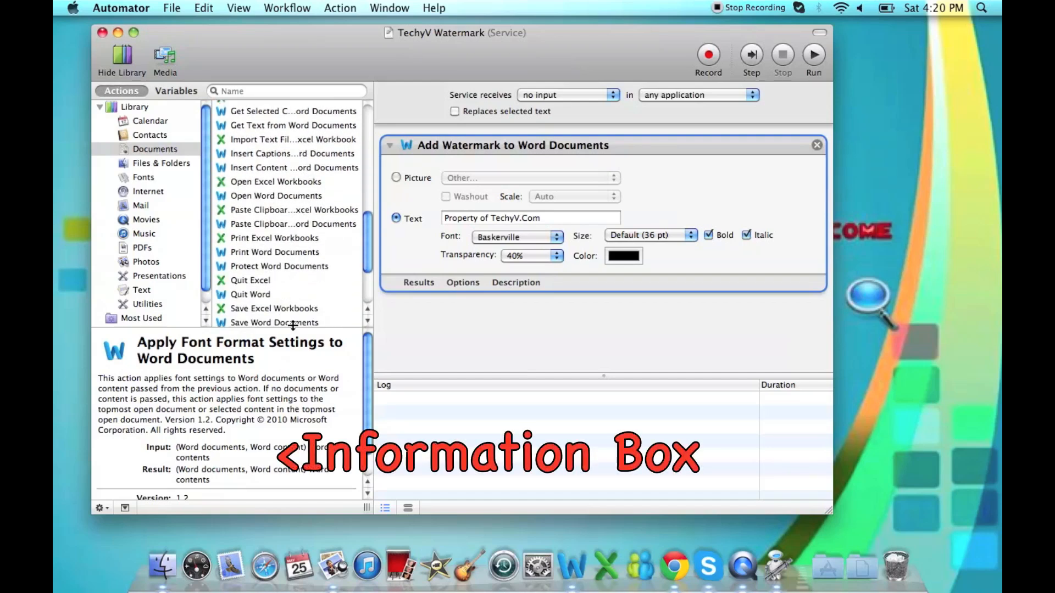
mouse_move(246, 387)
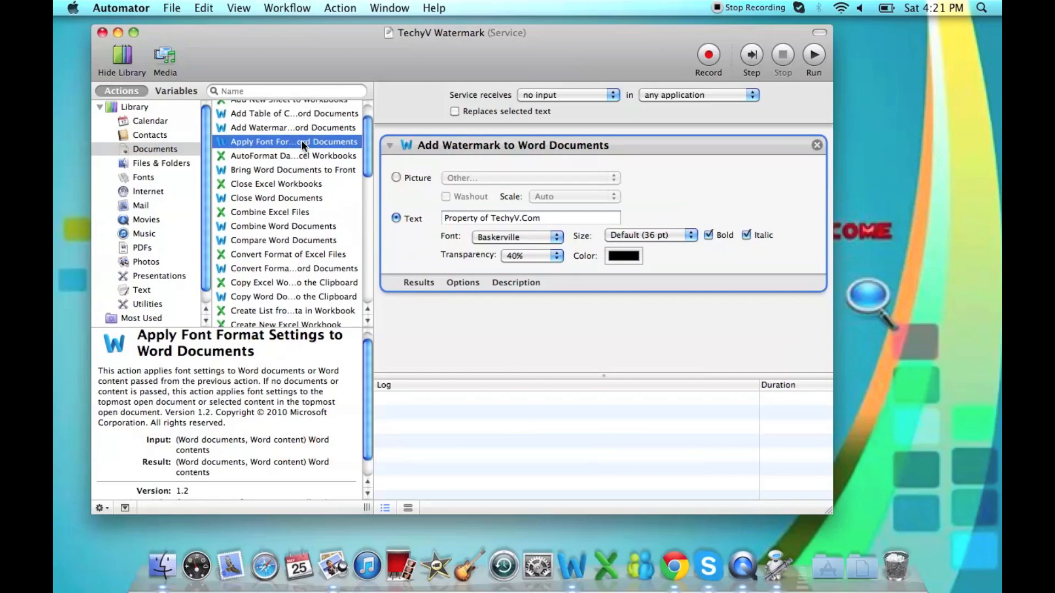
Step: Add Apply Font Format Settings for all text, with Bookman Old Style at 12 pt
double_click(295, 141)
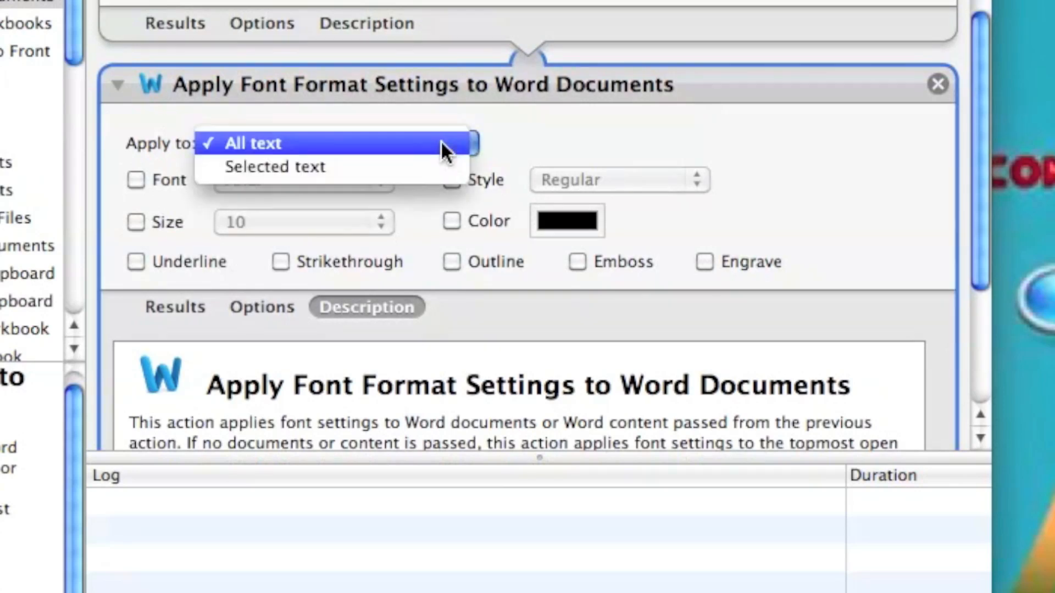
click(253, 143)
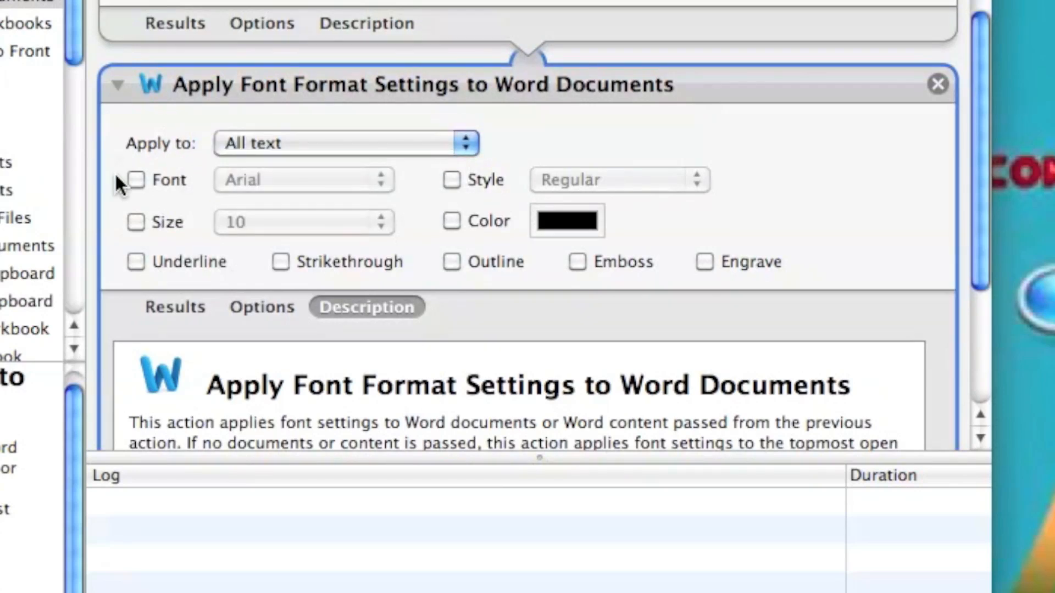
click(135, 180)
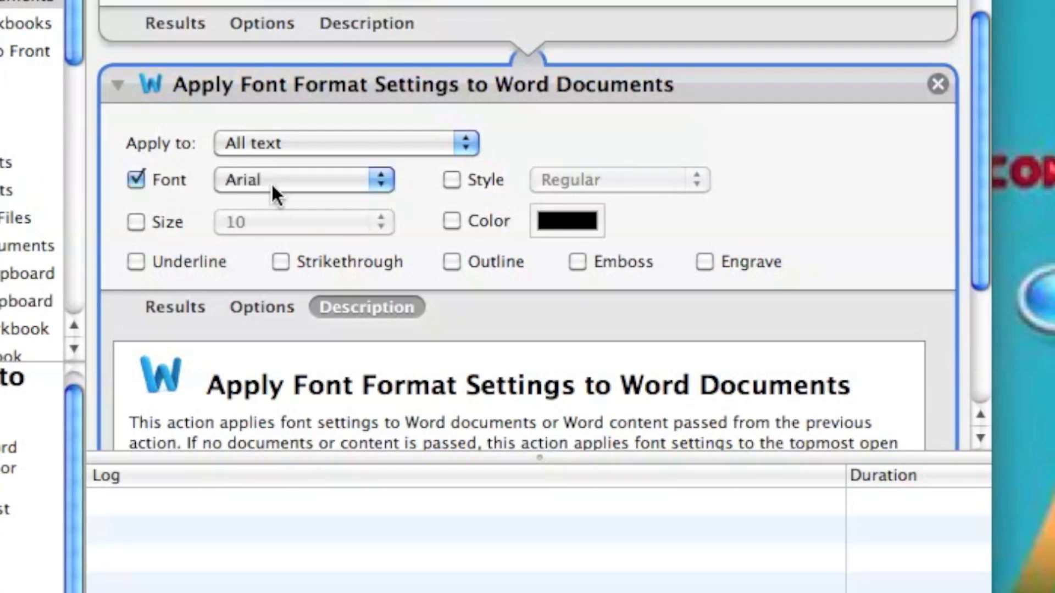
click(303, 179)
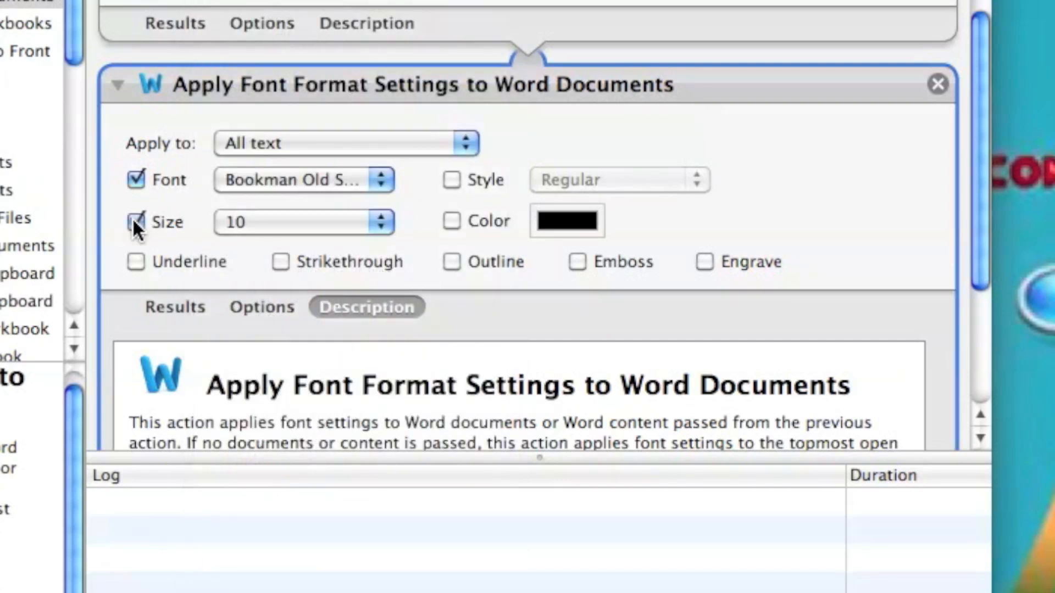
click(303, 222)
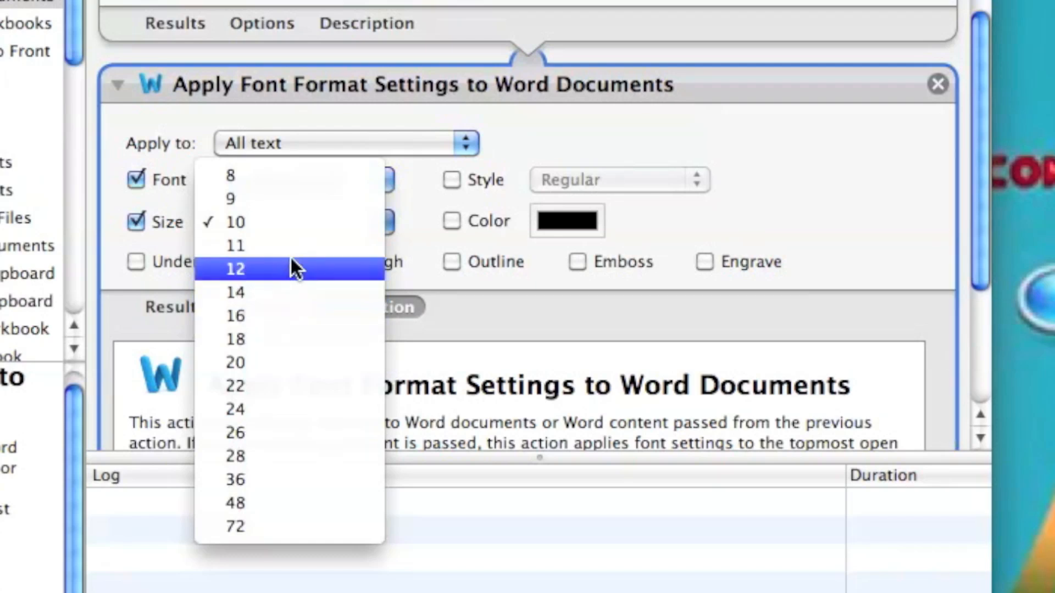
click(235, 268)
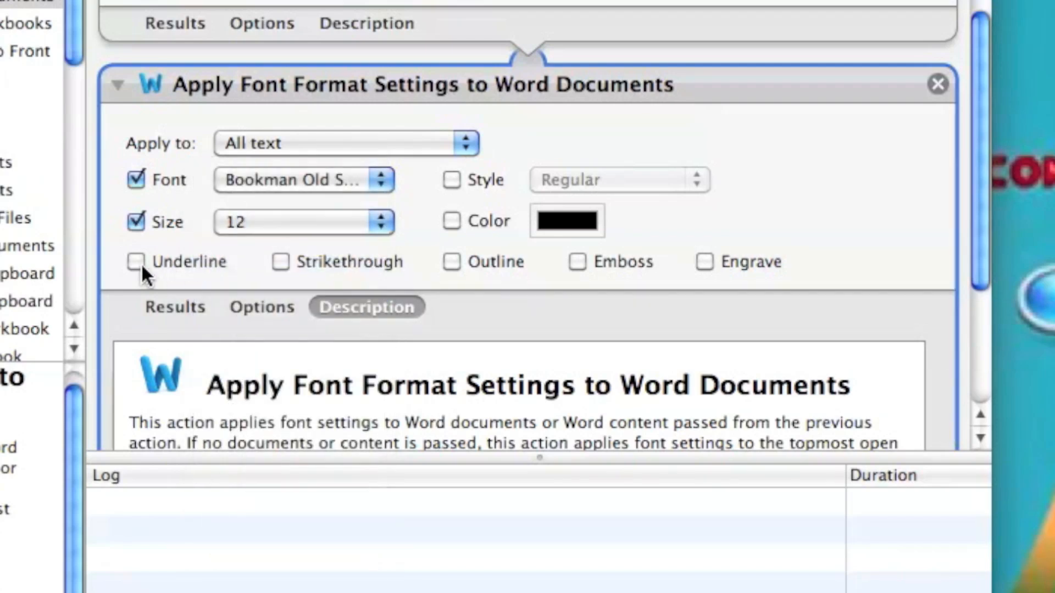
Step: Turn on underline and a Bold/Italic style, then return to the Word document
click(136, 262)
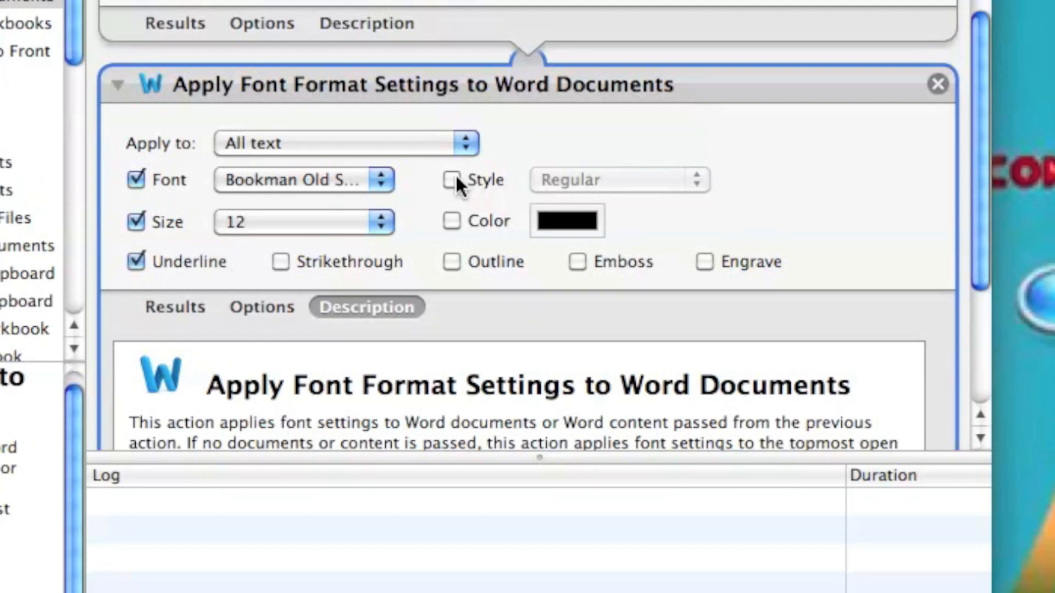
click(452, 179)
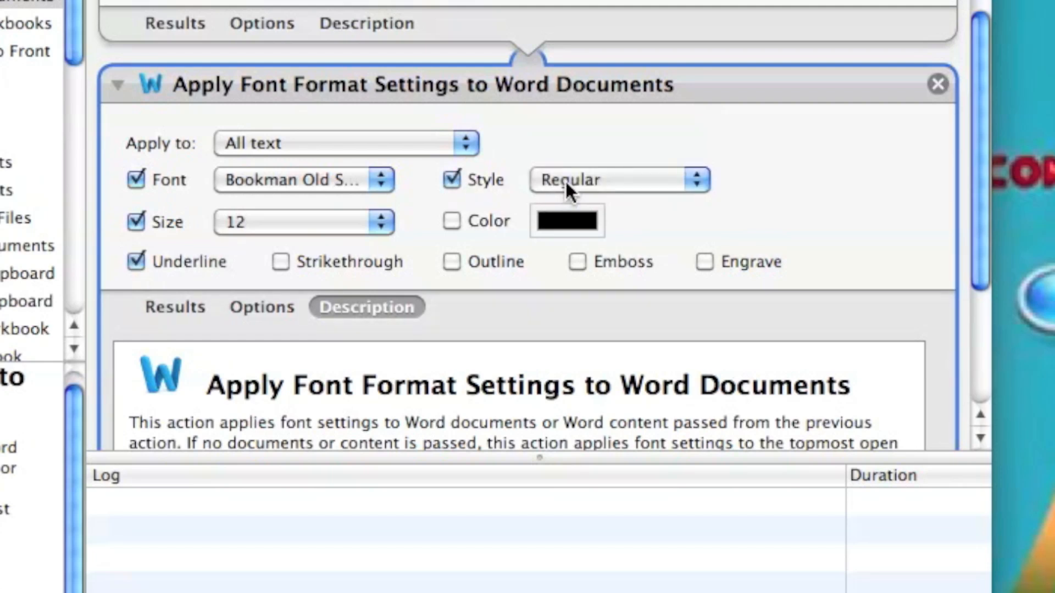
click(618, 180)
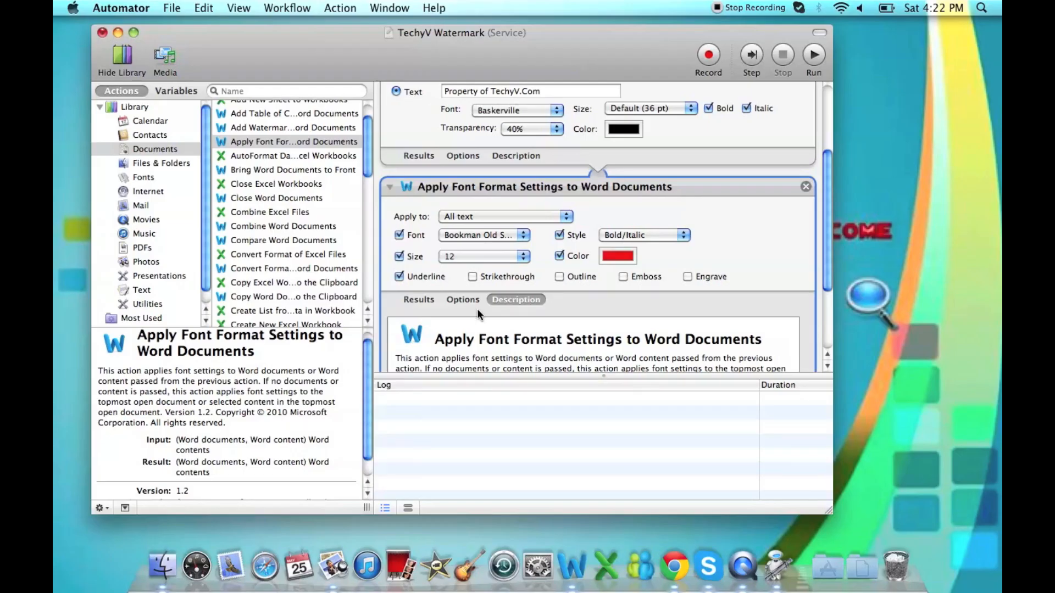
click(172, 8)
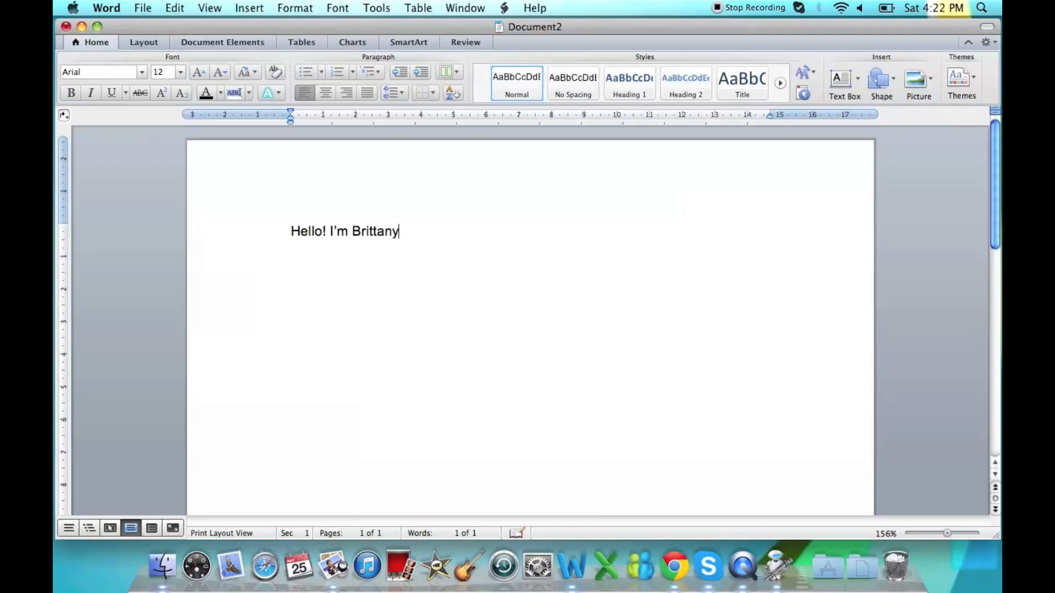
Step: End the greeting with '!' and run the TechyV Watermark service on the document
text(!)
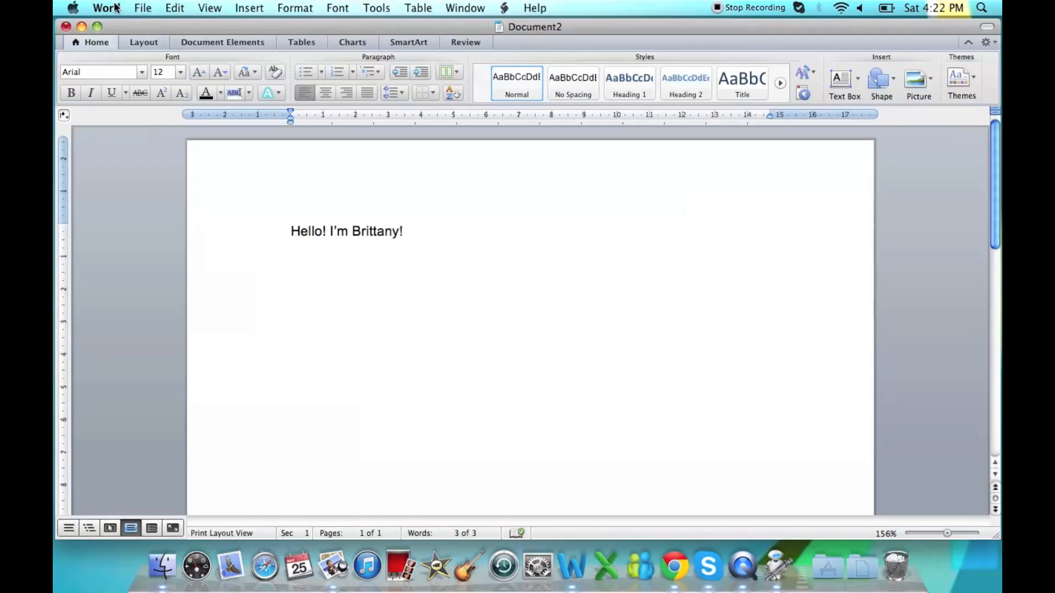
click(107, 8)
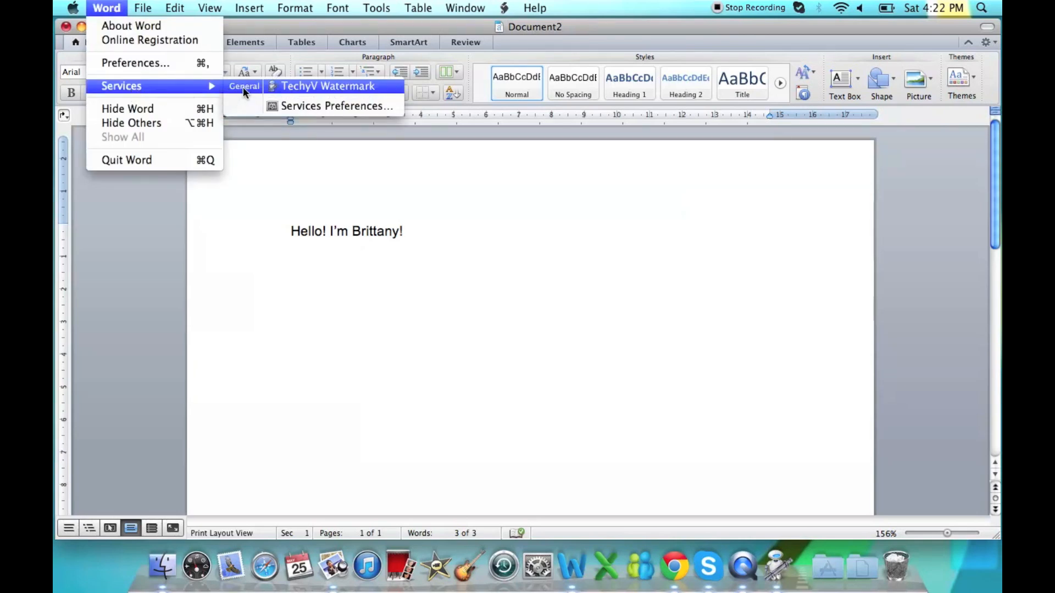
click(329, 86)
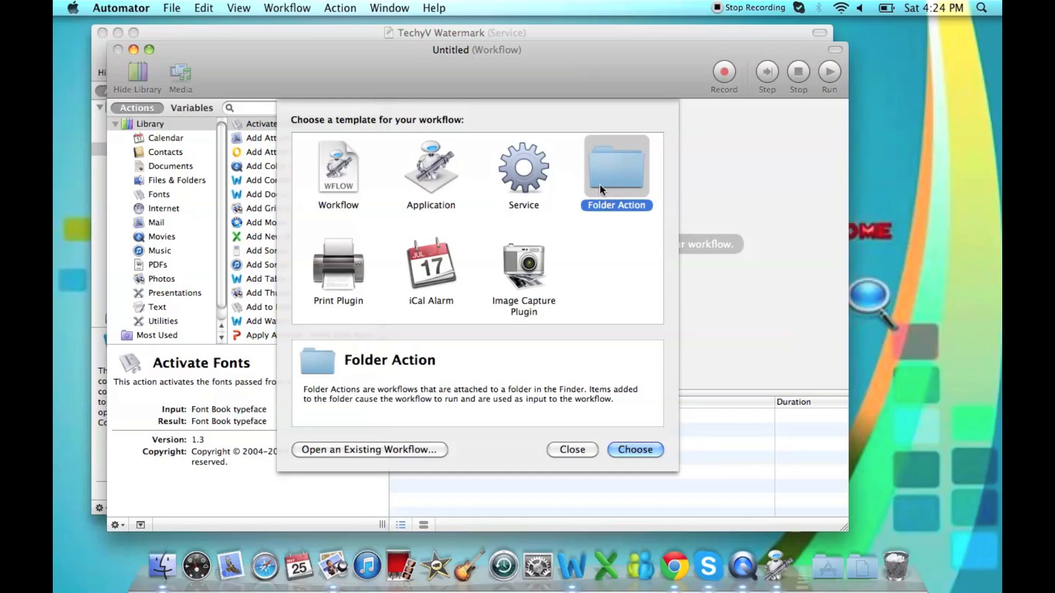
Step: Create a Folder Action workflow watching the Public > Drop Box folder for added items
click(634, 449)
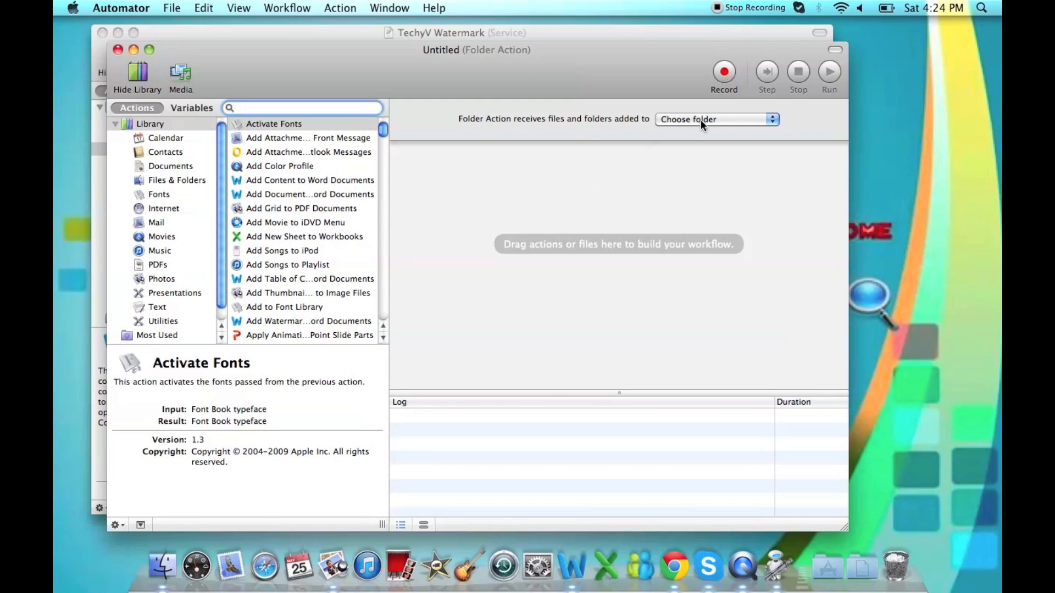
click(717, 119)
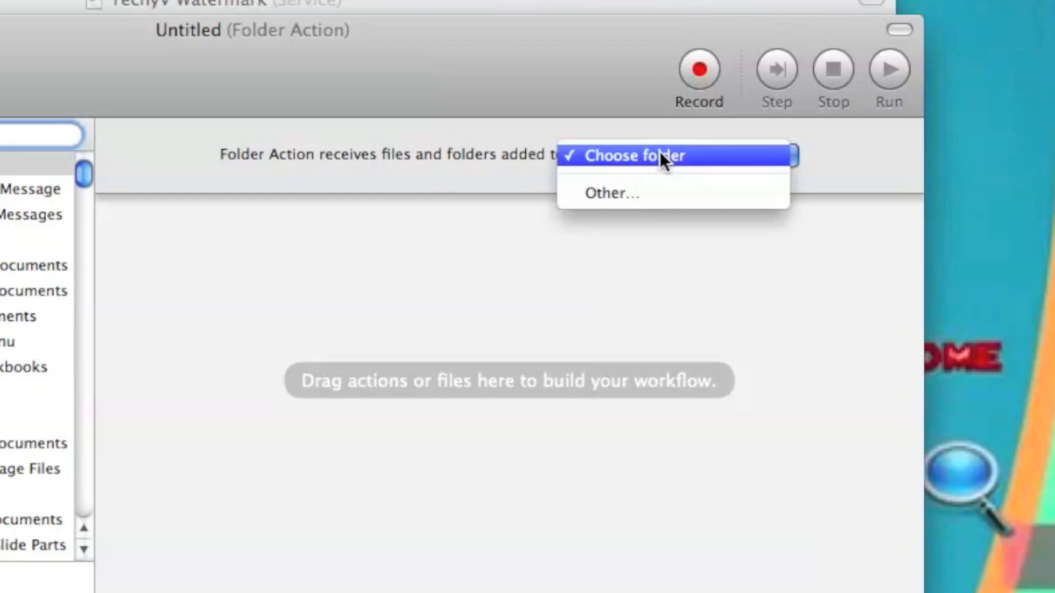
click(631, 155)
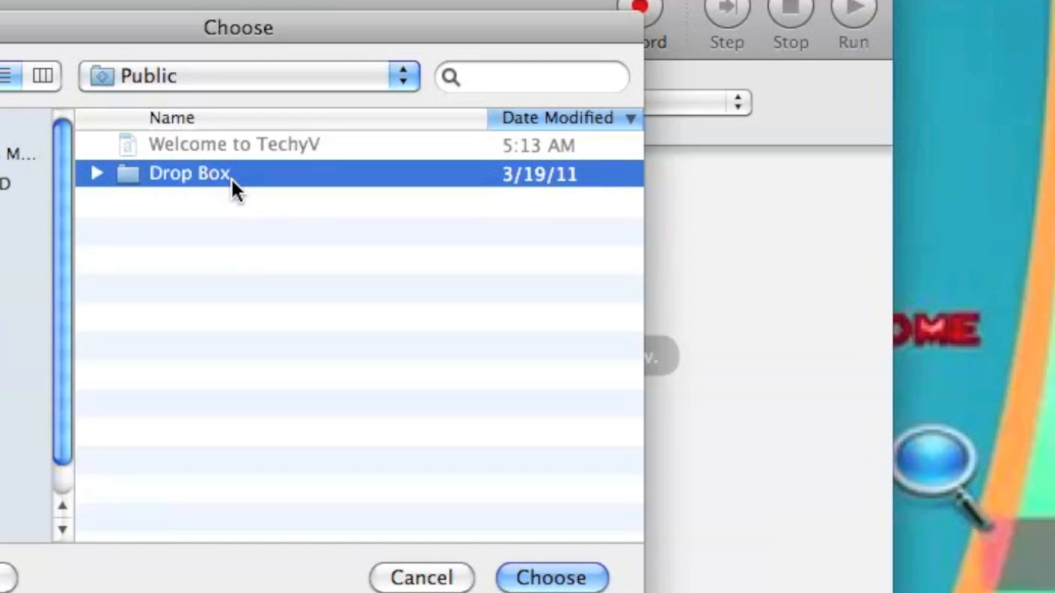
double_click(188, 174)
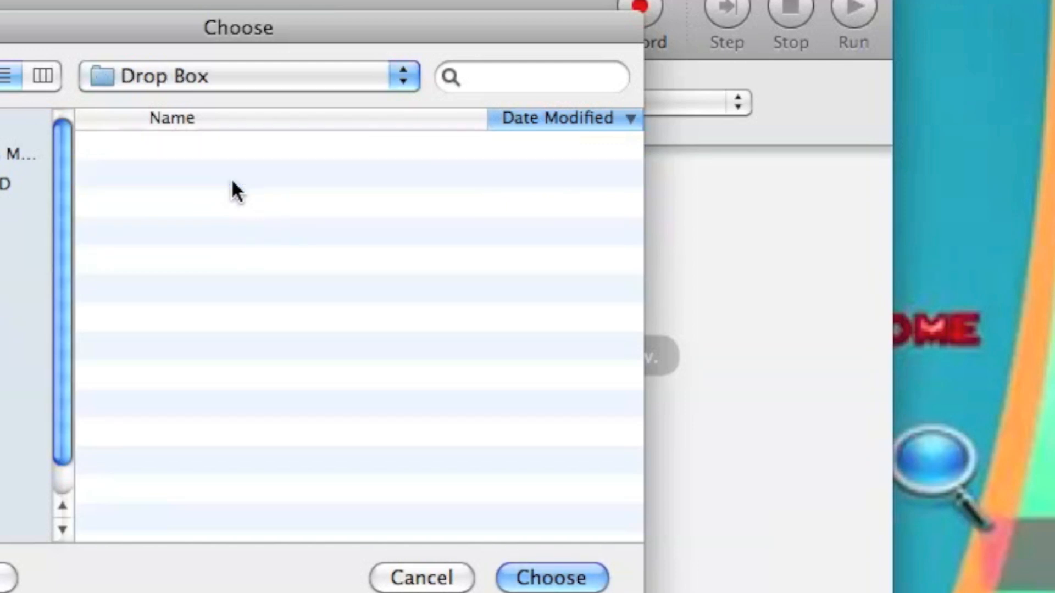
click(550, 577)
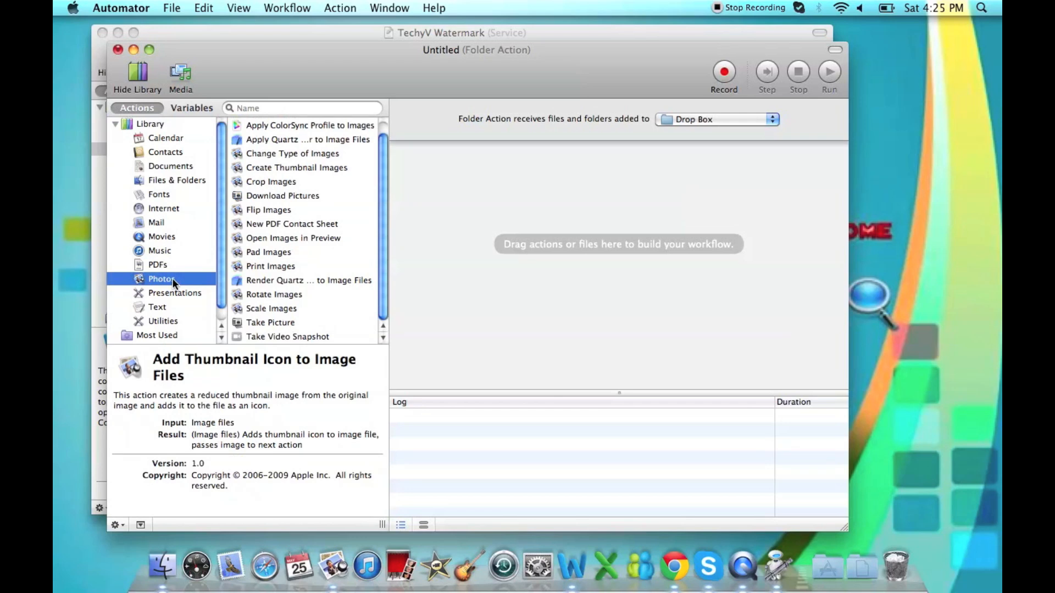
Step: Add a Create Thumbnail Images action to the workflow with Size set to 96 pixels
click(295, 171)
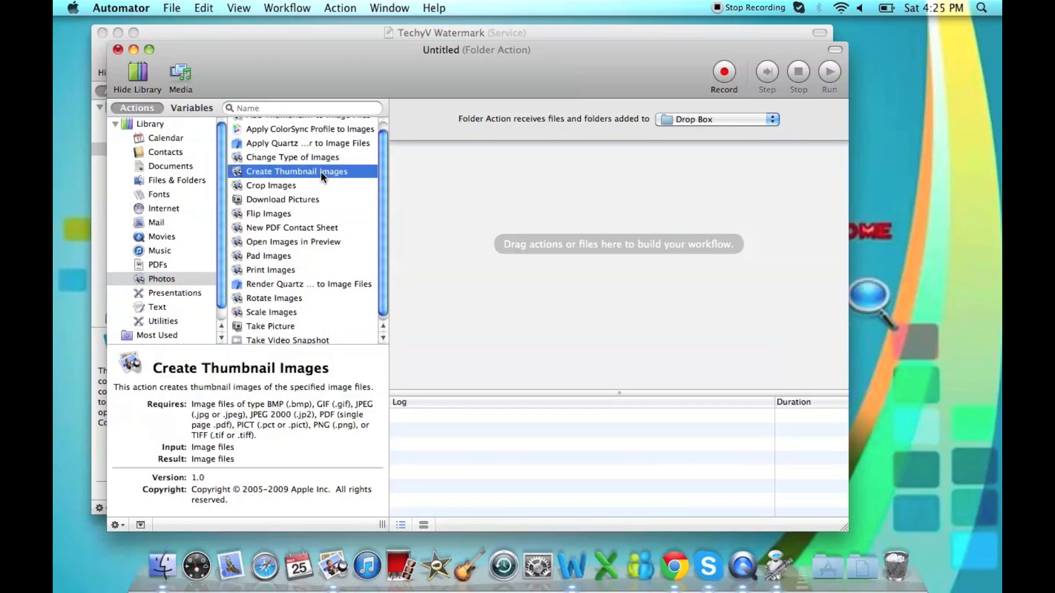
drag(296, 171, 619, 316)
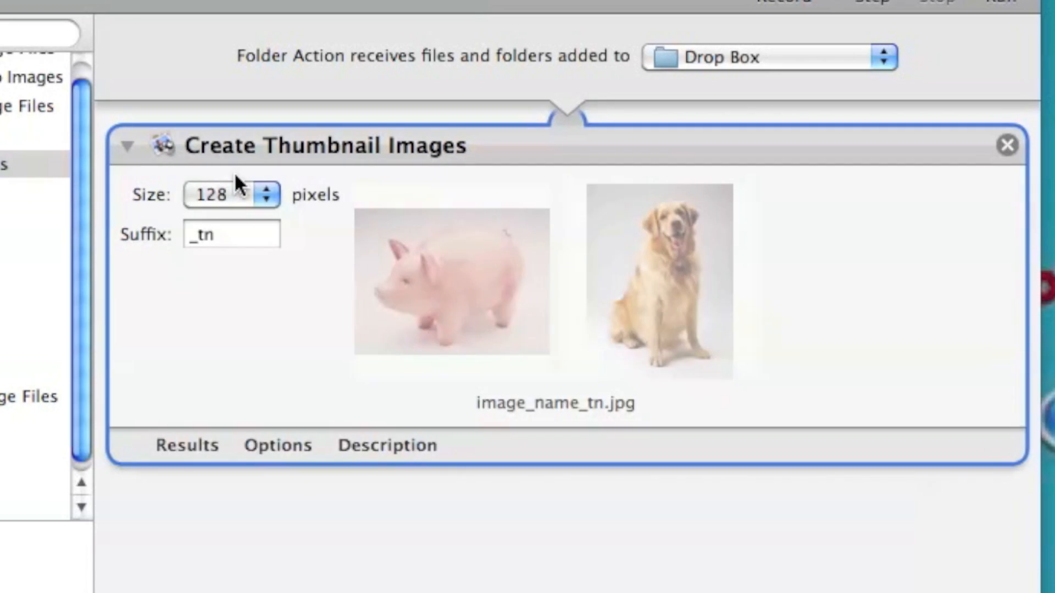
click(231, 195)
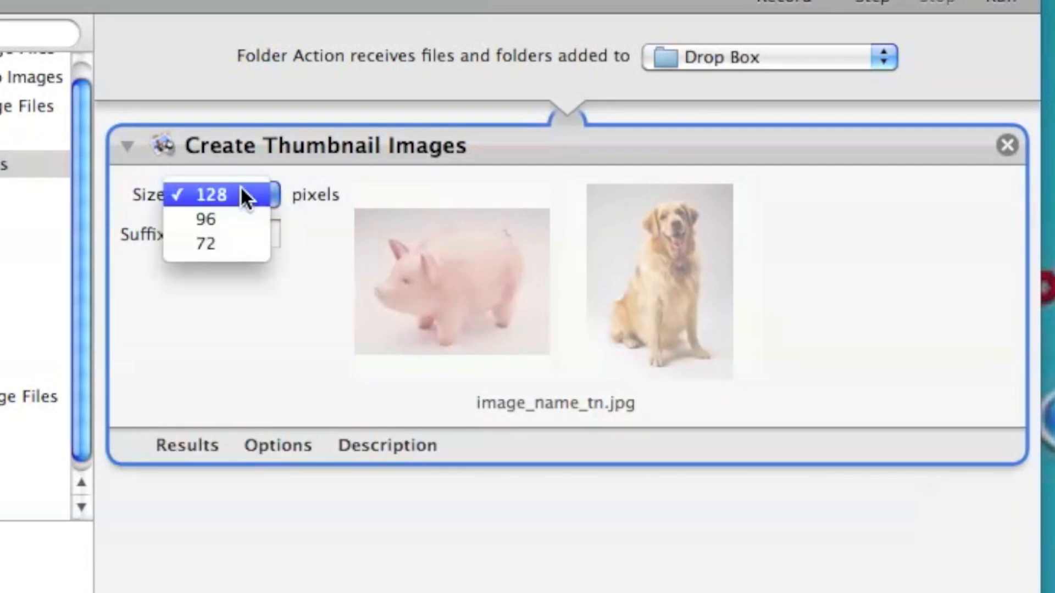
click(206, 218)
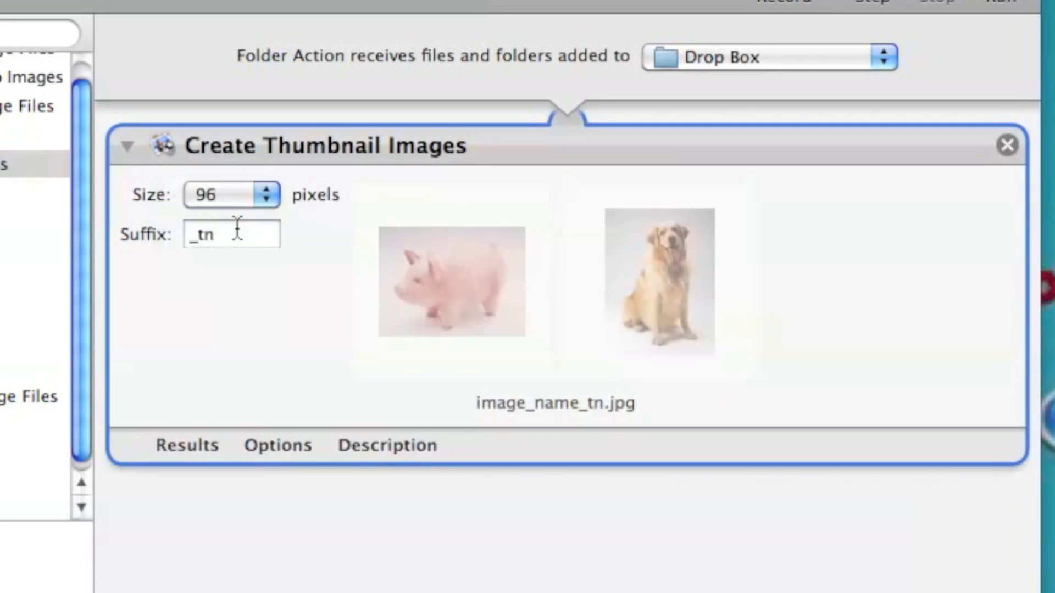
click(172, 8)
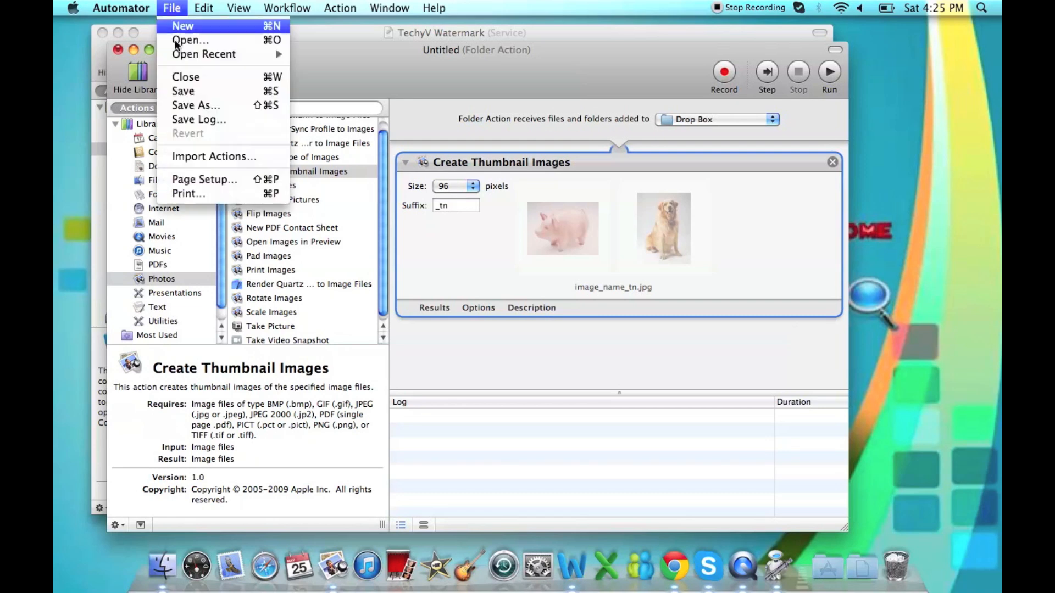
Step: Save the thumbnail folder action under the name 'Techy'
text(Techy)
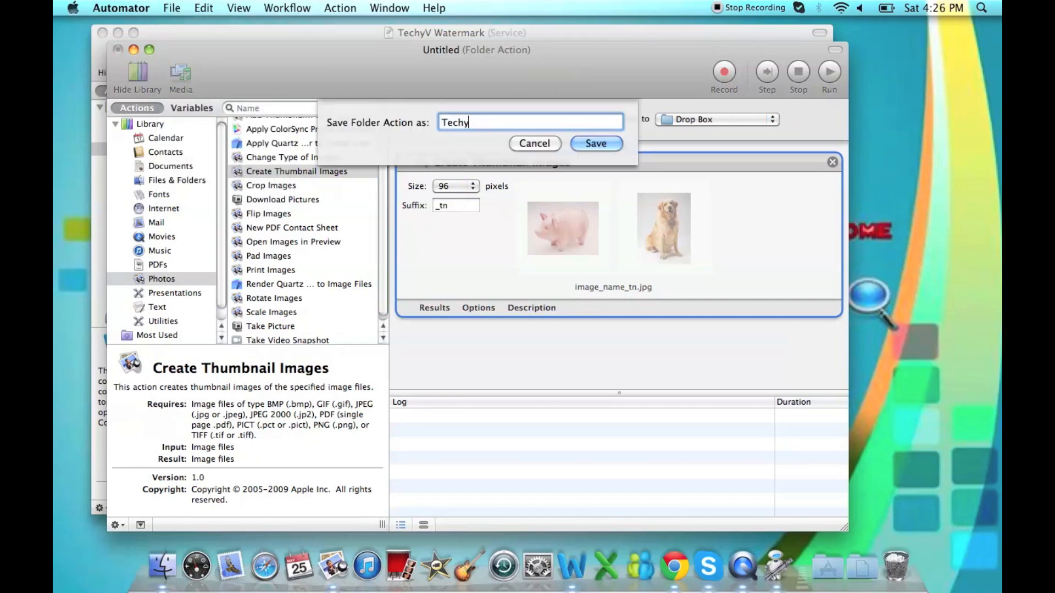
click(595, 143)
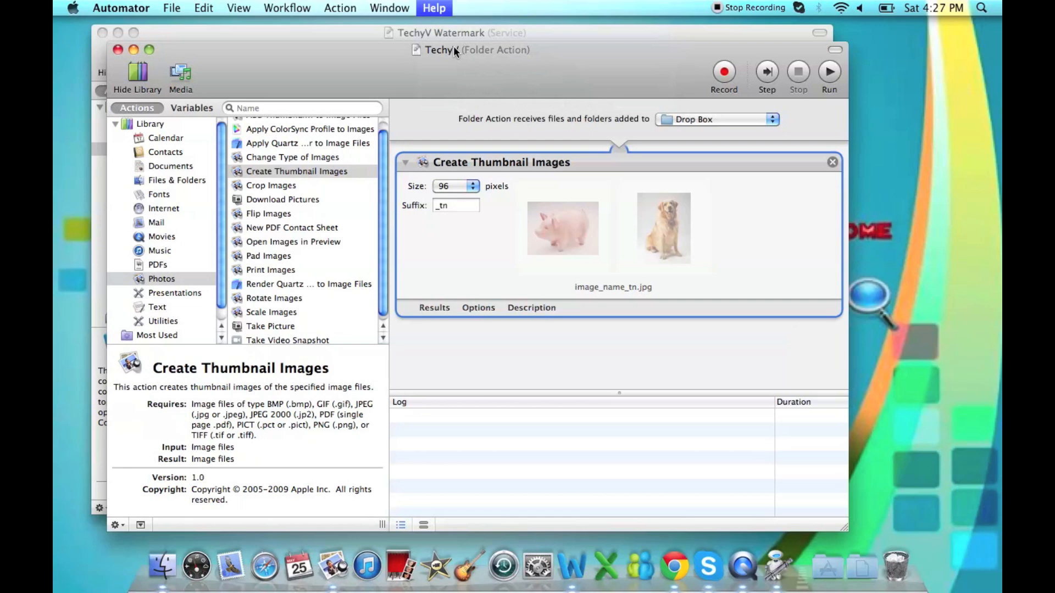
Step: Open the Automator Help guide from the Help menu
click(434, 8)
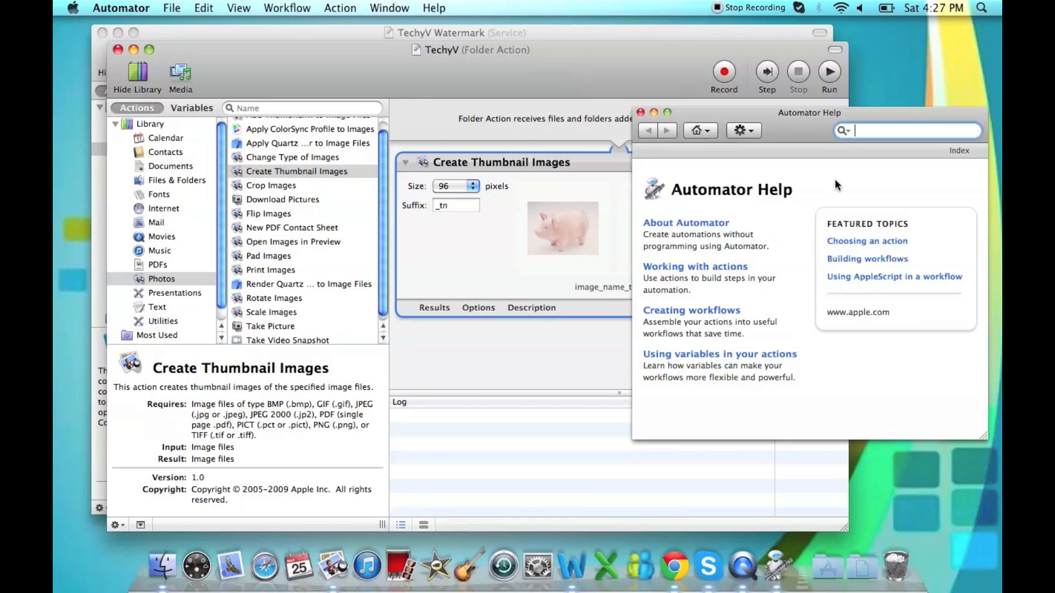
mouse_move(842, 336)
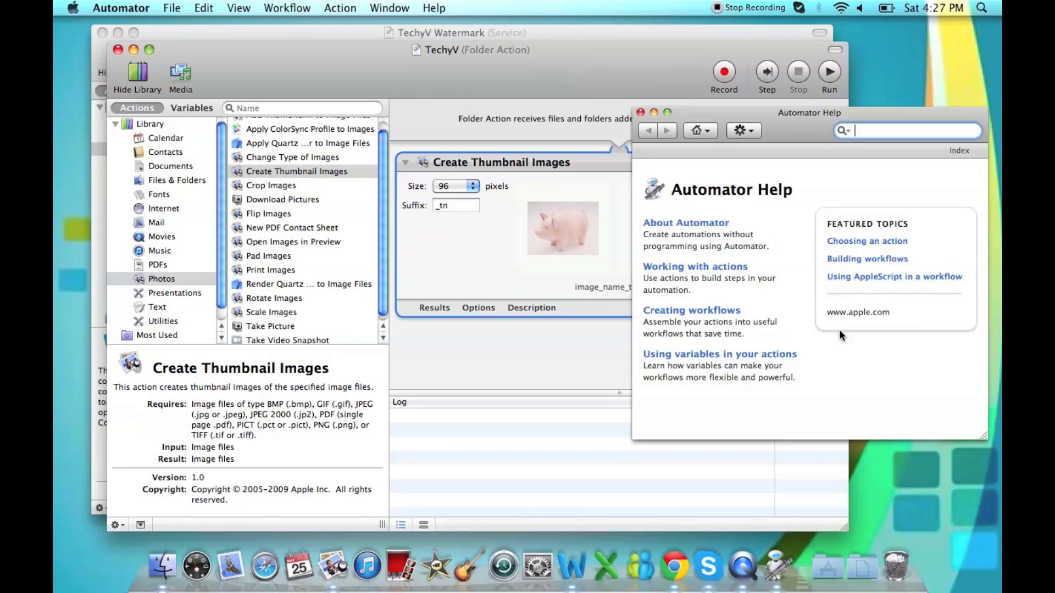